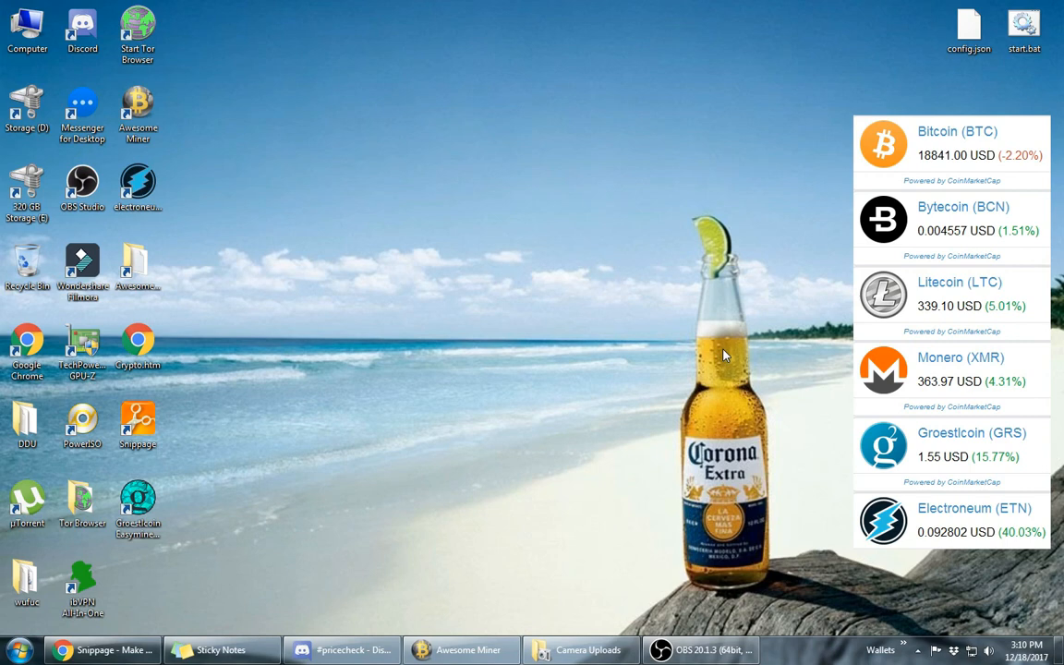
{"action": "mouse_move", "coordinate": [791, 248]}
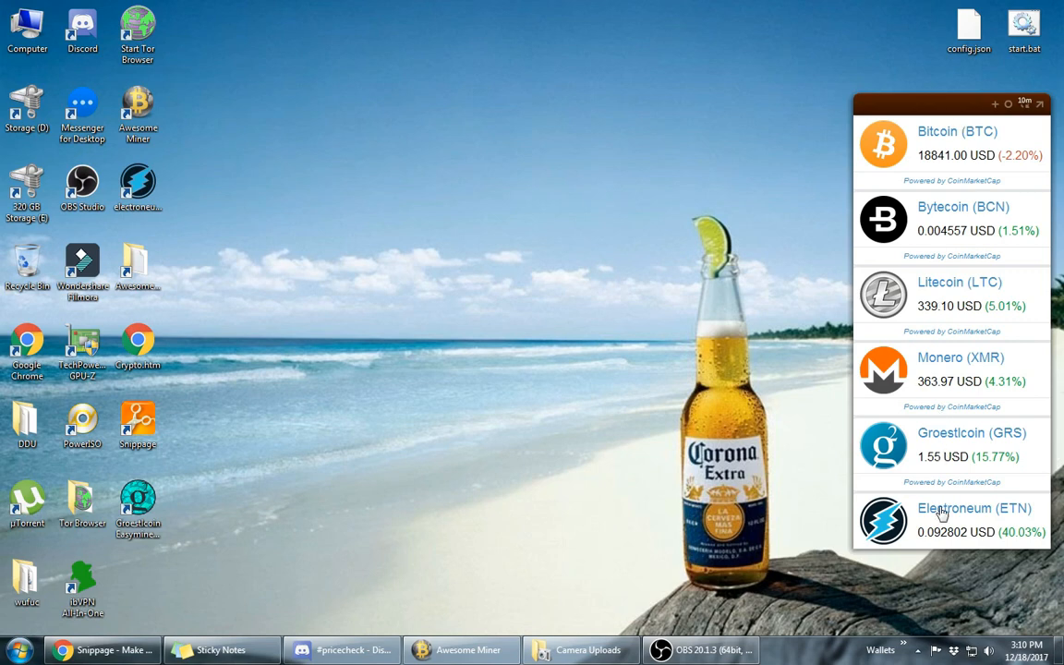
{"action": "mouse_move", "coordinate": [694, 233]}
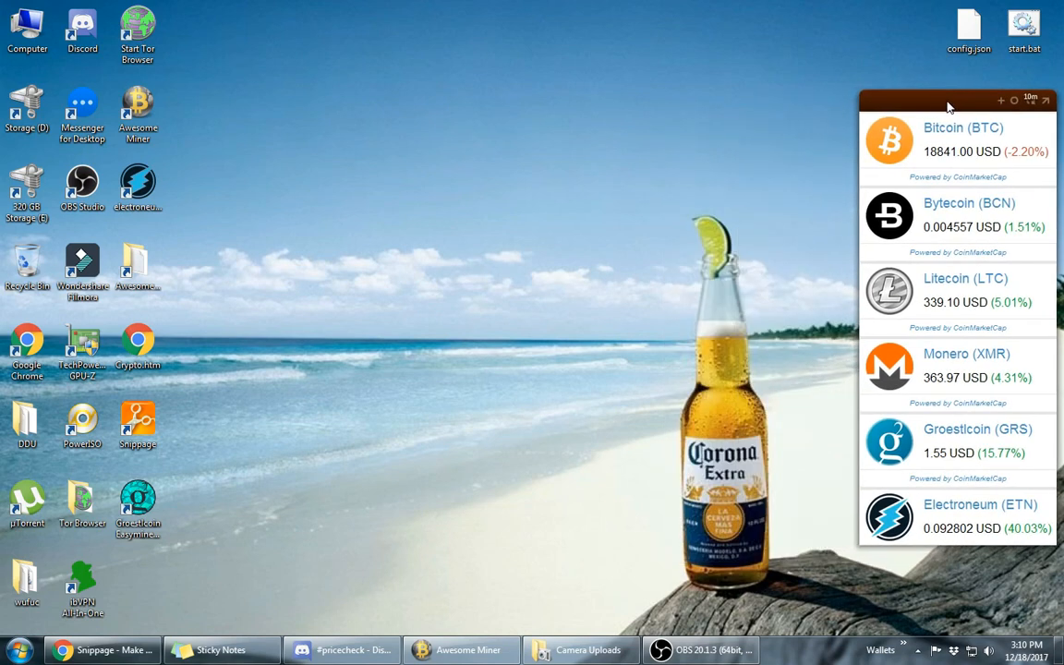
{"action": "mouse_move", "coordinate": [744, 205]}
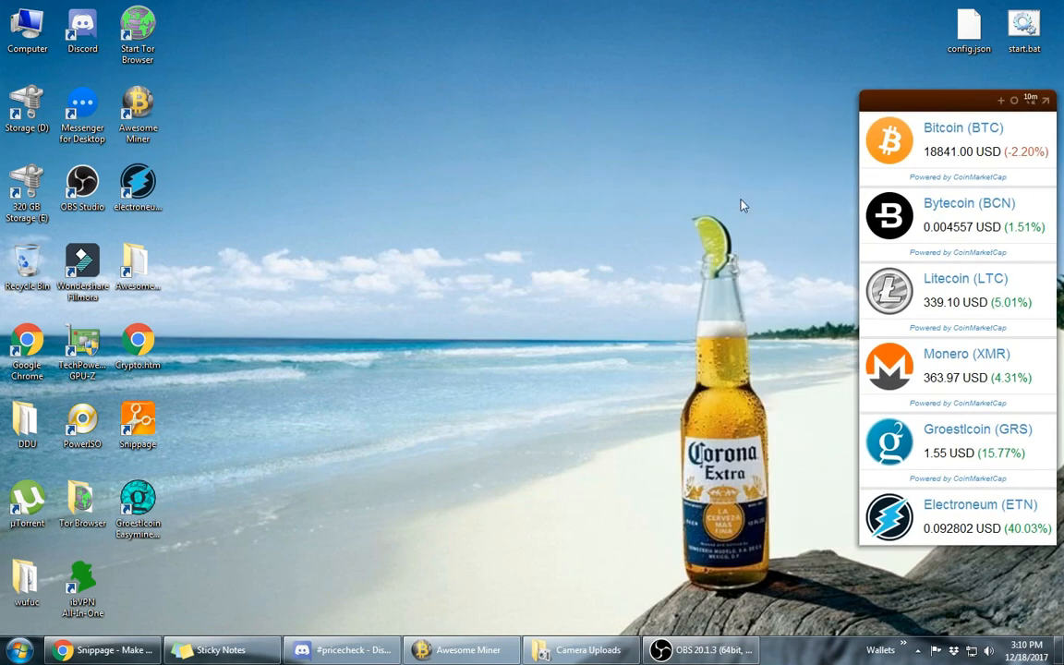
{"action": "mouse_move", "coordinate": [883, 144]}
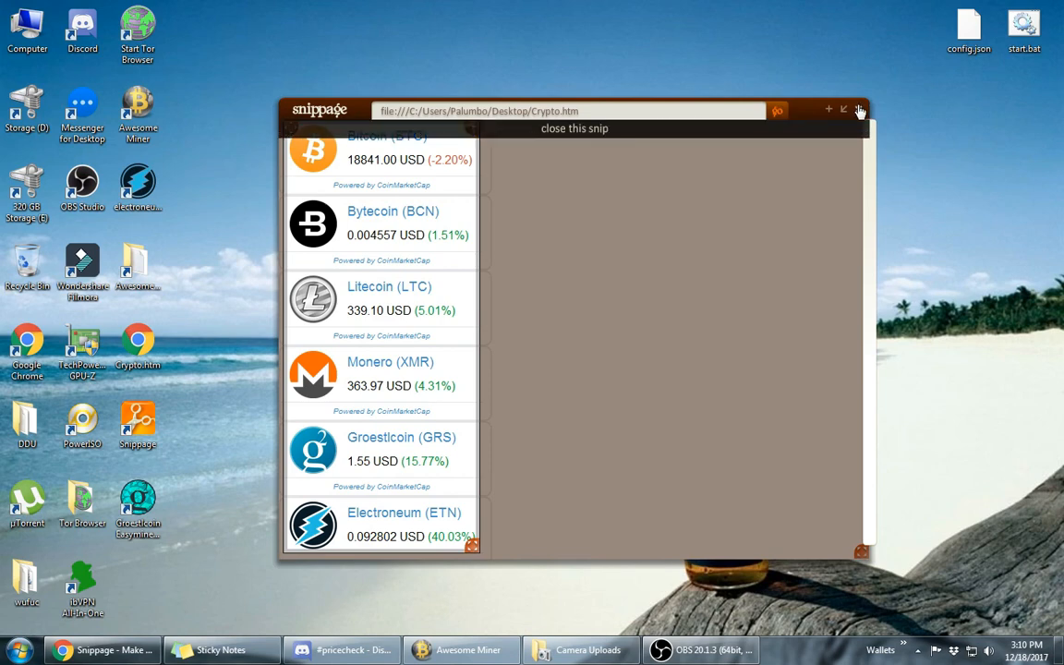
Close the pinned crypto price snip from its title bar X button.
{"action": "left_click", "coordinate": [859, 111]}
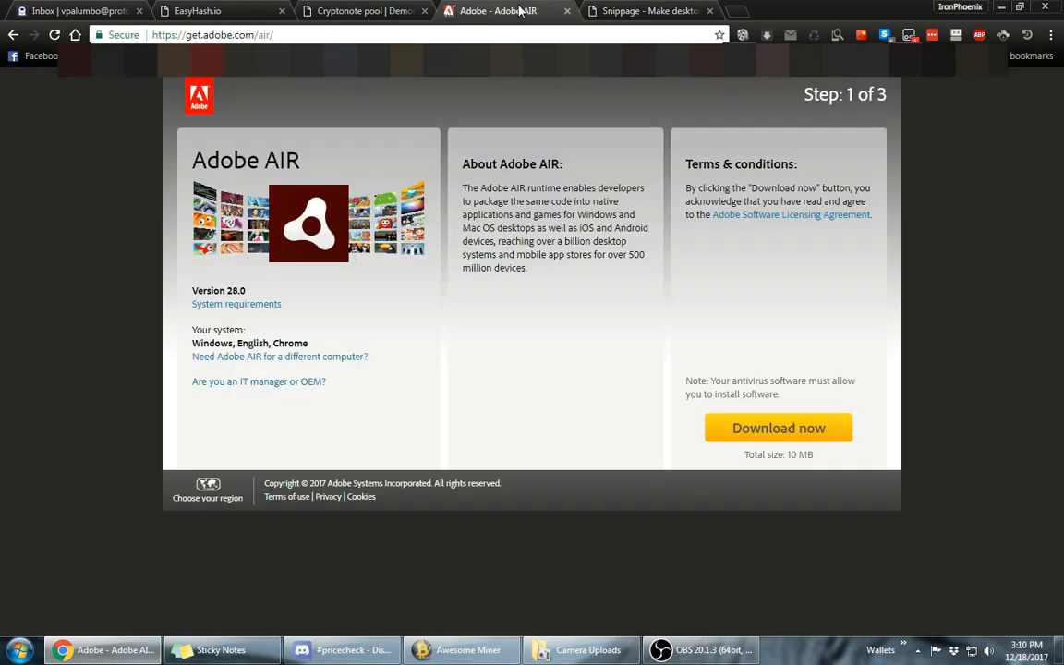
{"action": "mouse_move", "coordinate": [720, 321]}
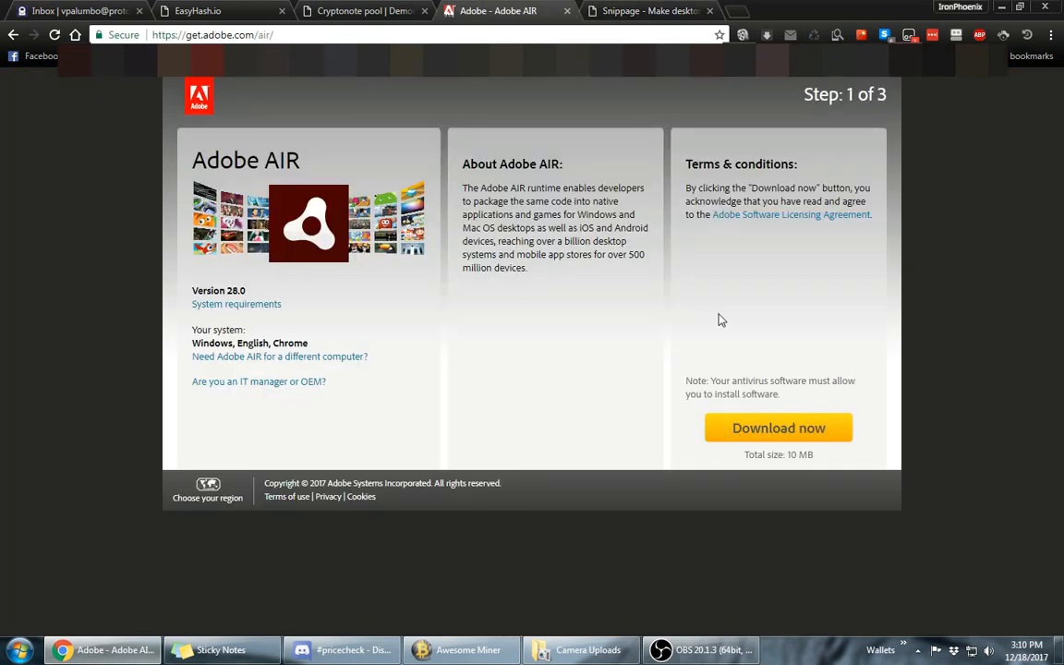
{"action": "mouse_move", "coordinate": [576, 333]}
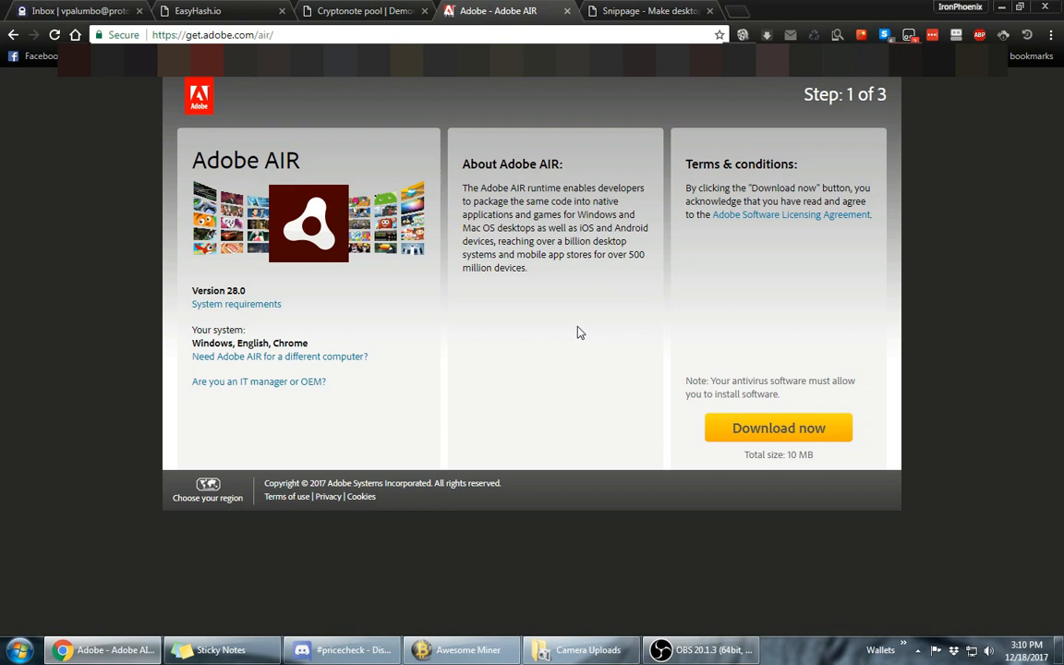
{"action": "mouse_move", "coordinate": [584, 368]}
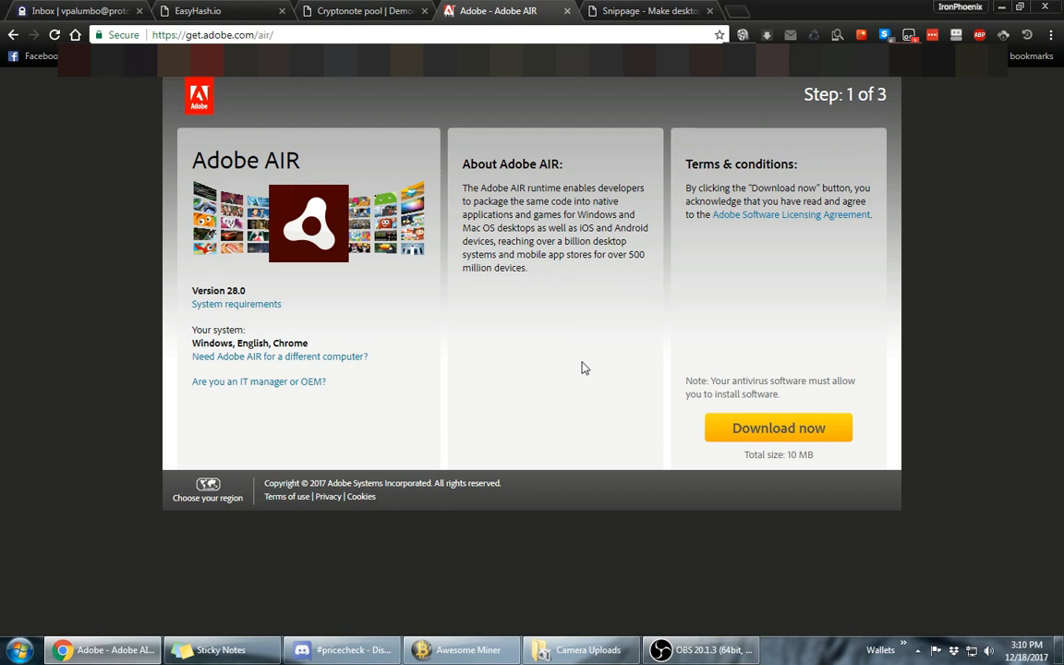
{"action": "mouse_move", "coordinate": [617, 303]}
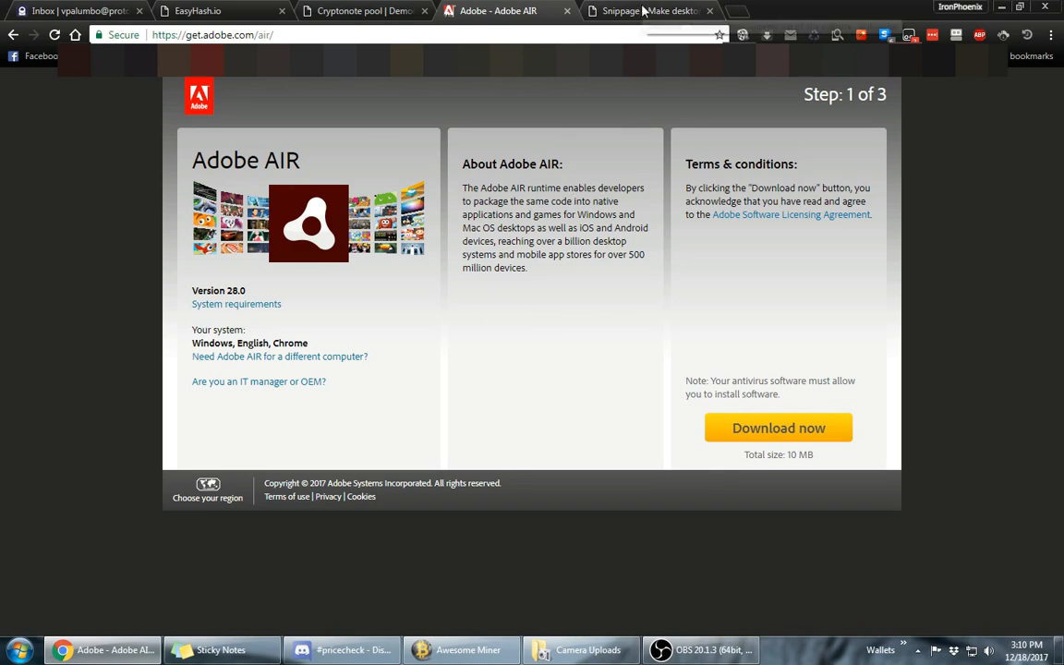
Switch Chrome from the Adobe AIR page to the Snippage website tab.
{"action": "left_click", "coordinate": [646, 11]}
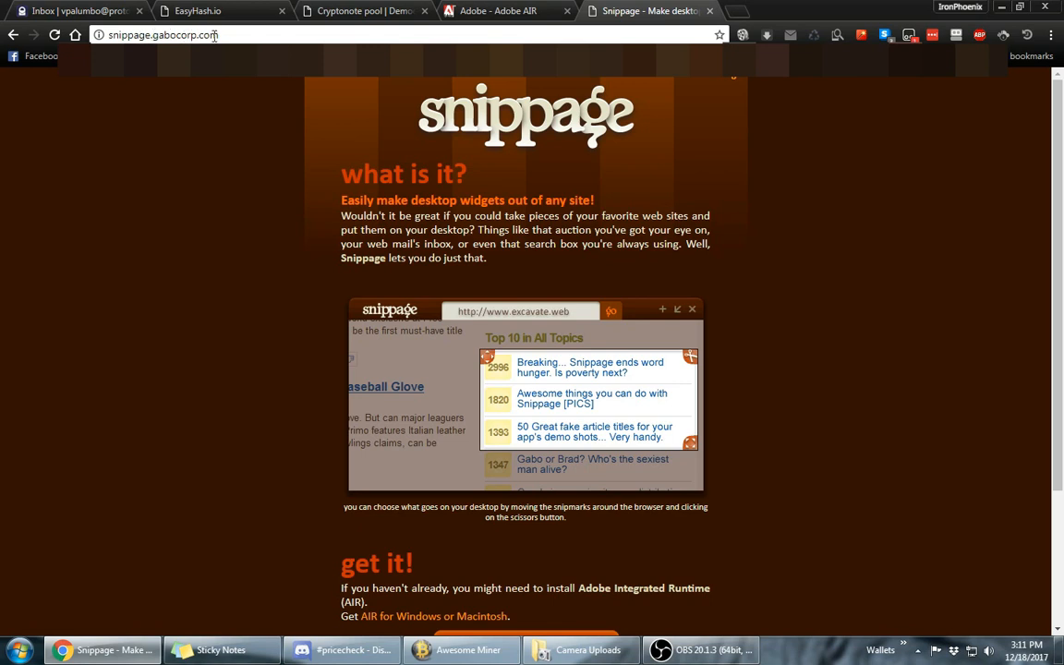
{"action": "left_click", "coordinate": [166, 35]}
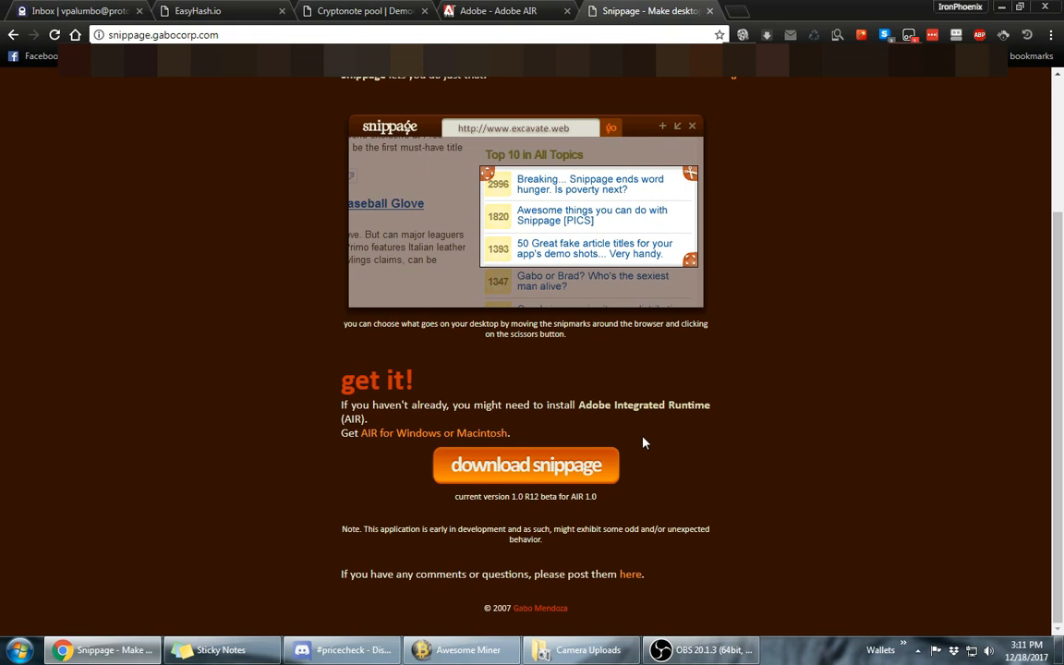
{"action": "mouse_move", "coordinate": [617, 439]}
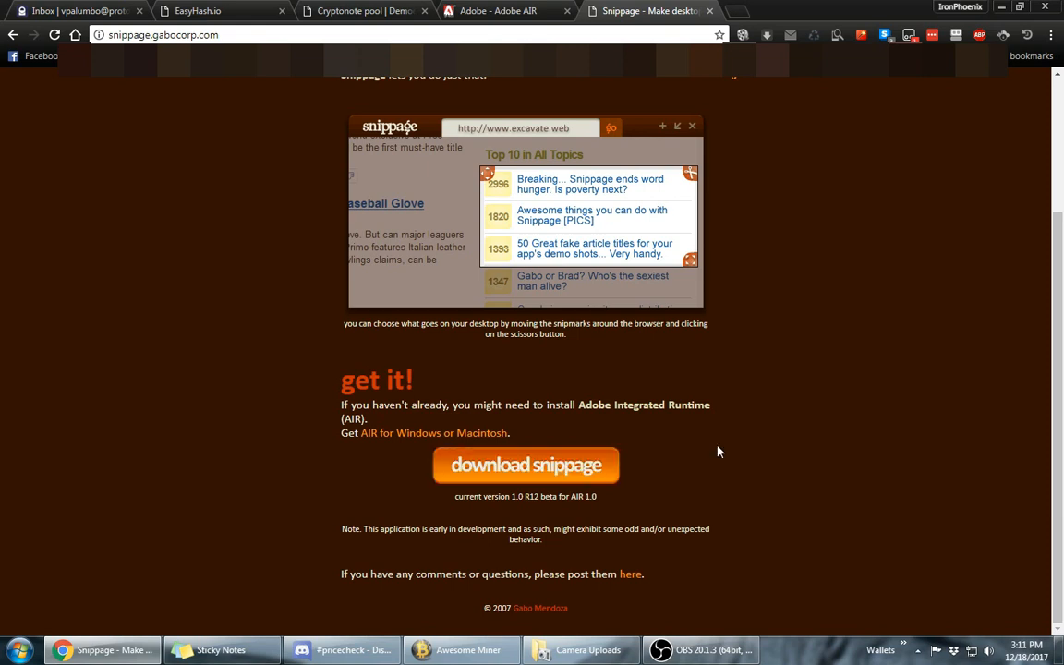
{"action": "mouse_move", "coordinate": [729, 454]}
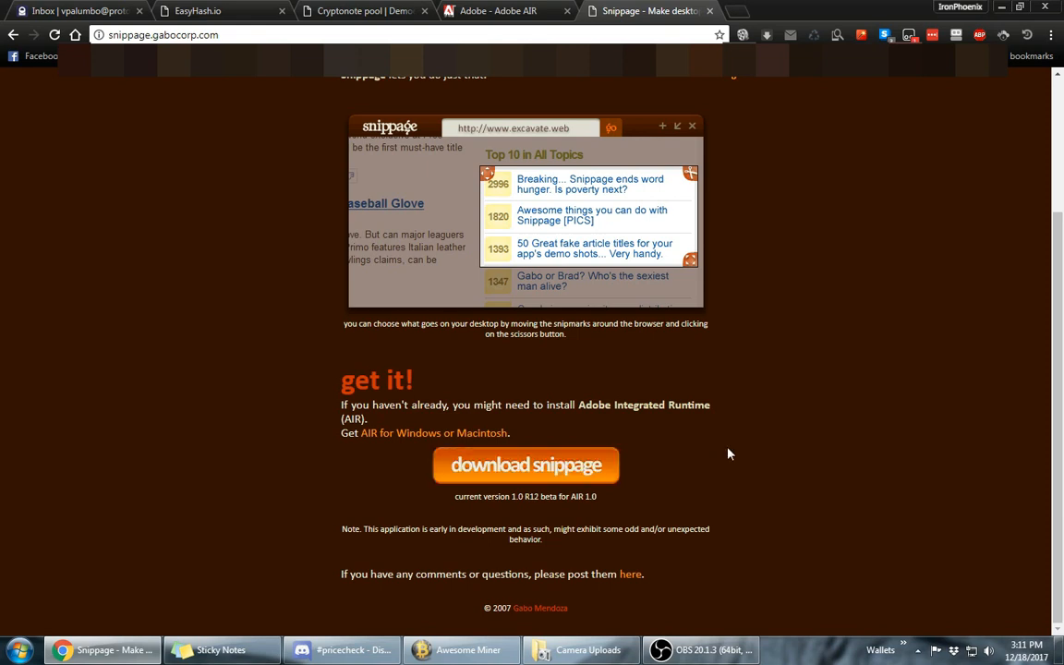
{"action": "left_click", "coordinate": [1026, 650]}
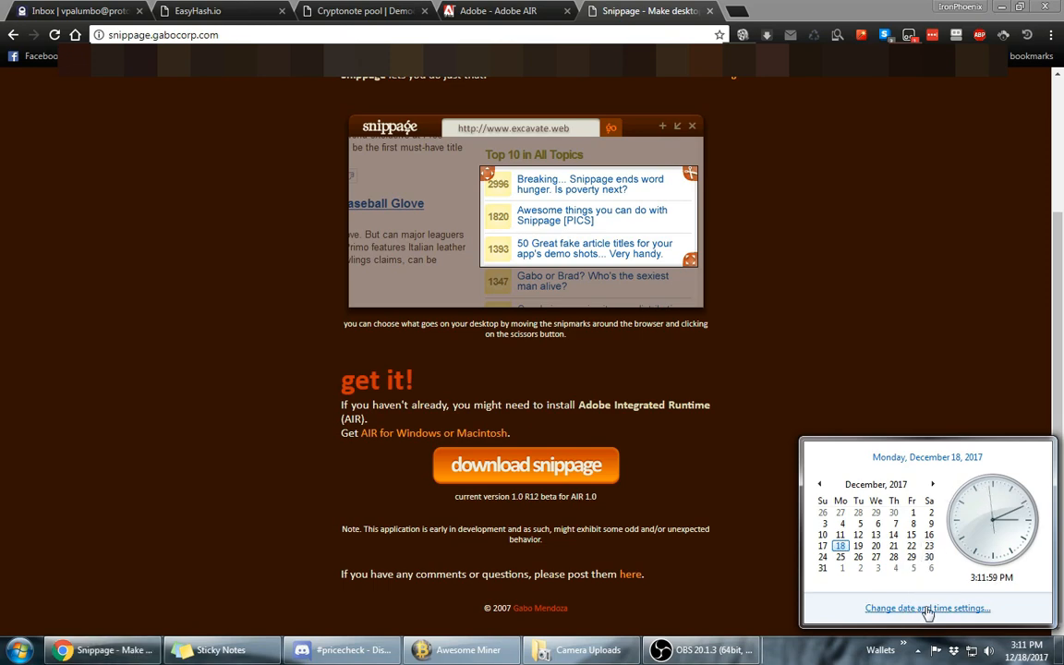
{"action": "left_click", "coordinate": [927, 607]}
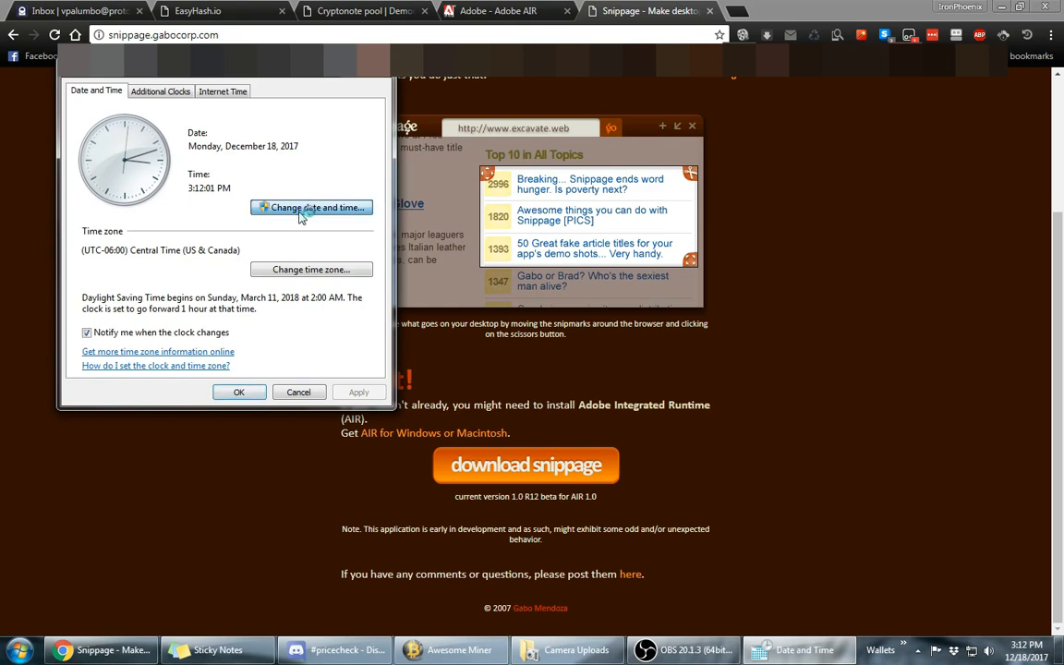
{"action": "left_click", "coordinate": [310, 207]}
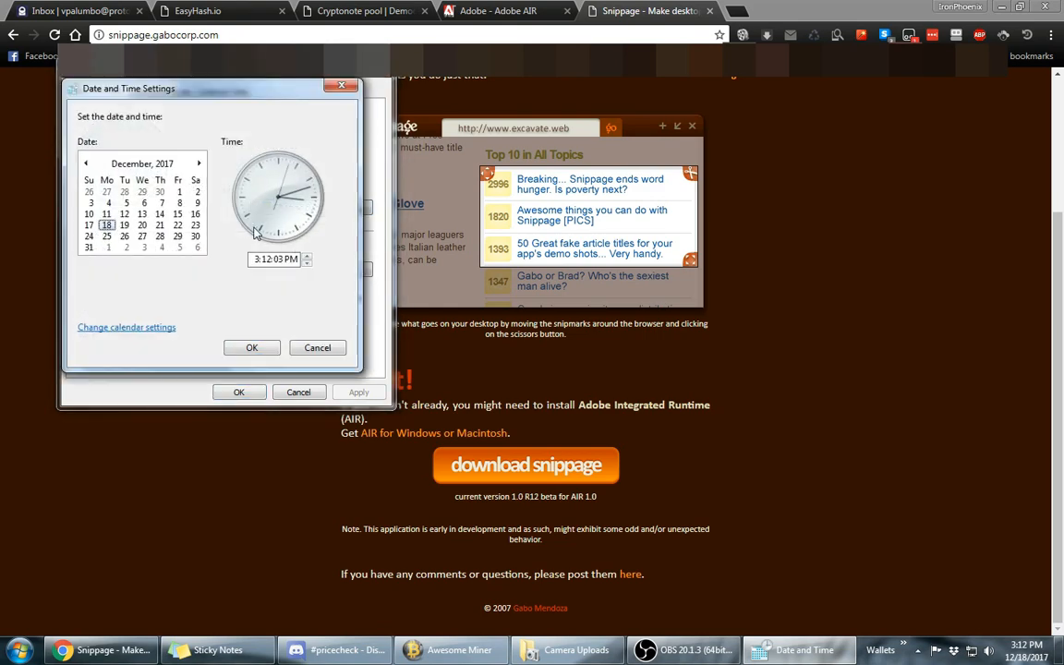
{"action": "left_click", "coordinate": [85, 162]}
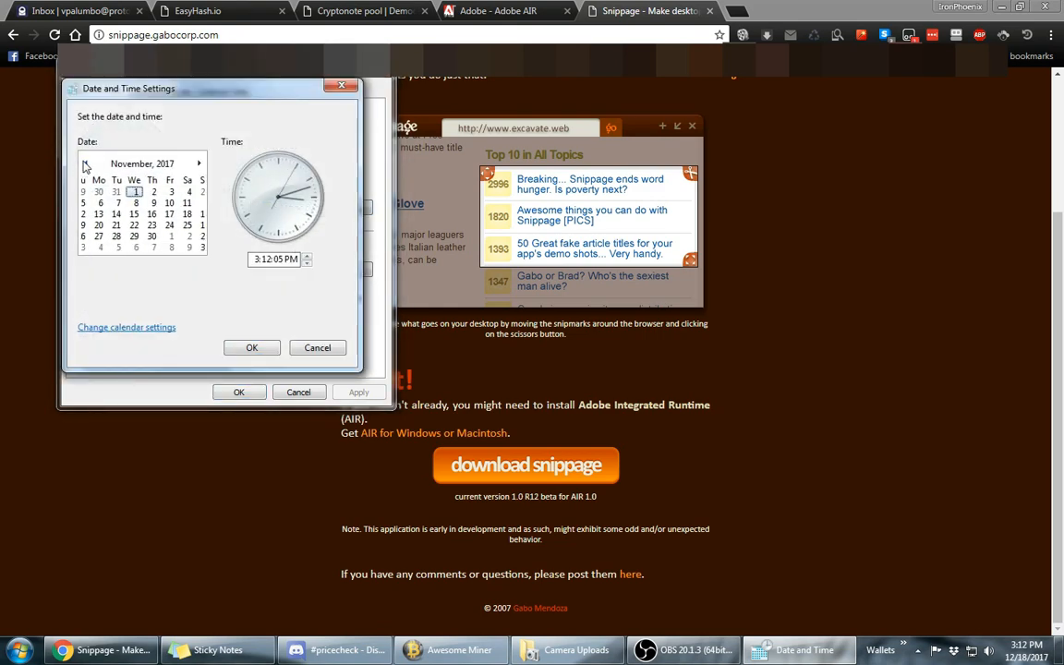
{"action": "left_click", "coordinate": [85, 163]}
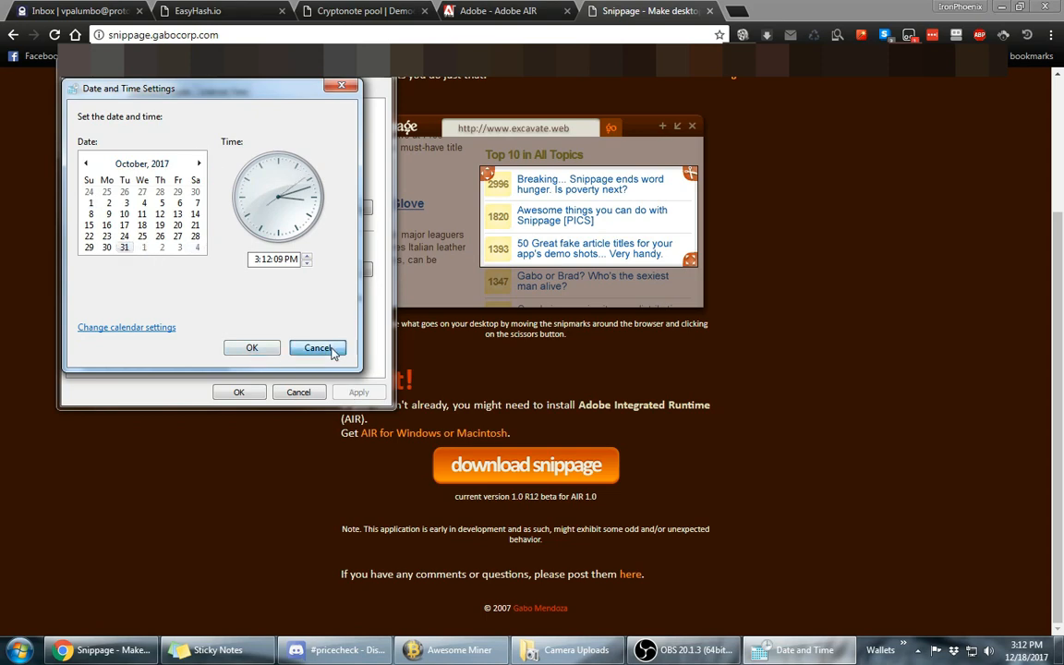
{"action": "left_click", "coordinate": [318, 347]}
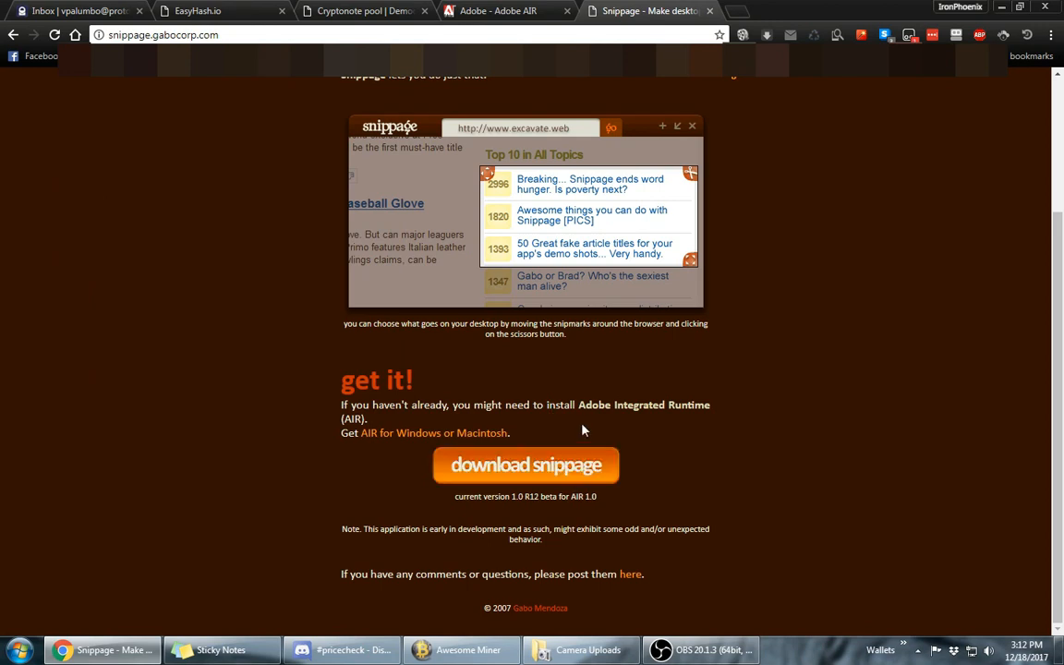
{"action": "mouse_move", "coordinate": [576, 386]}
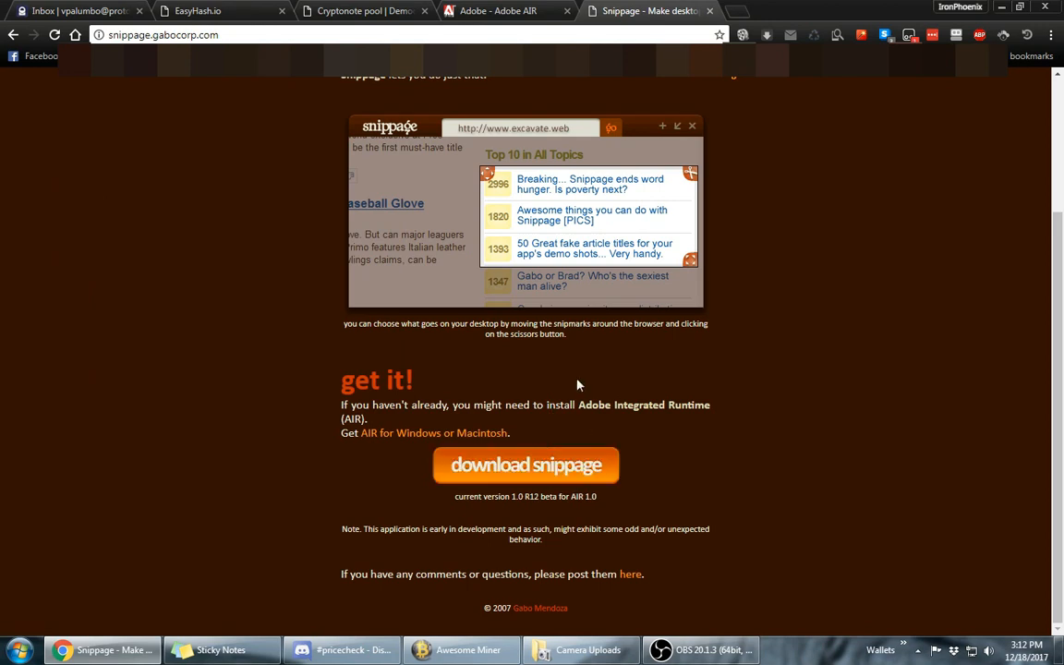
{"action": "mouse_move", "coordinate": [525, 465]}
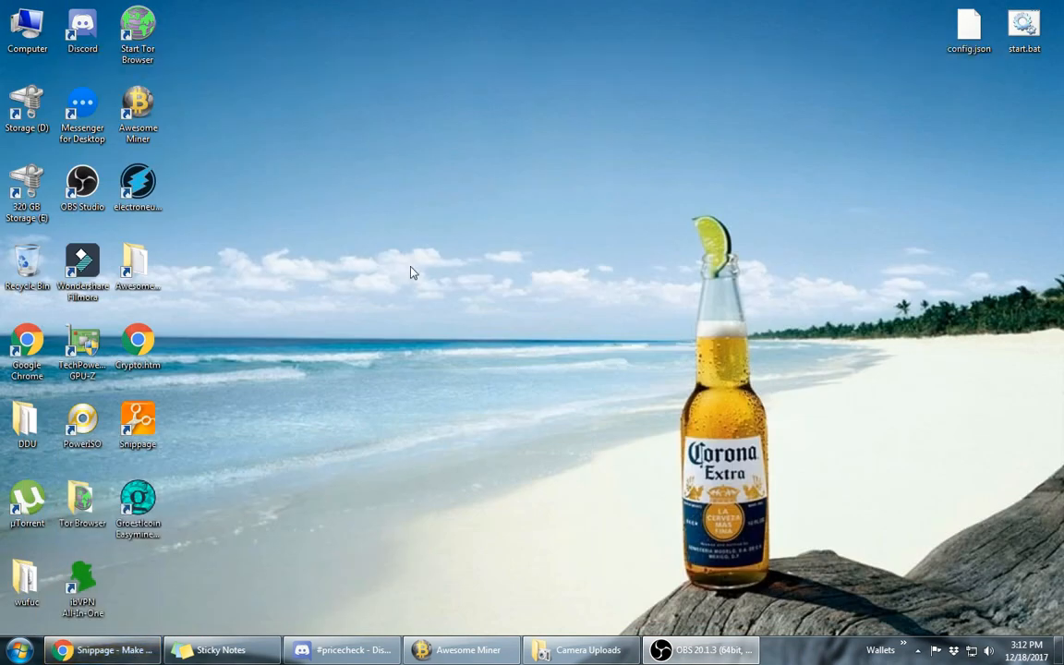
Move the Snippage shortcut into open desktop space and launch it.
{"action": "left_click_drag", "start_coordinate": [136, 425], "coordinate": [358, 268]}
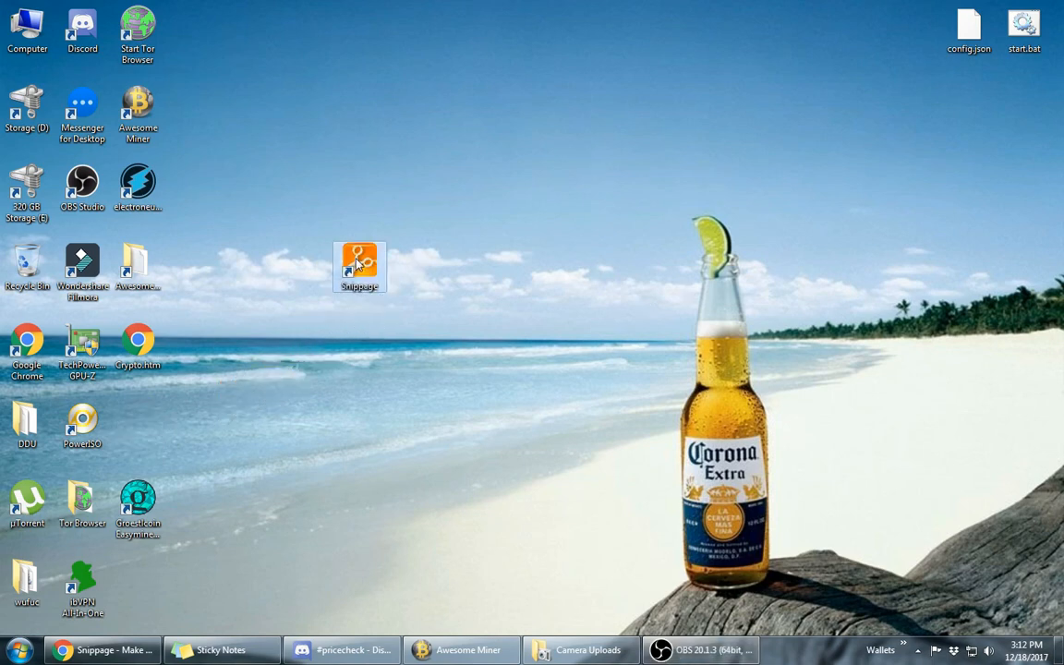
{"action": "double_click", "coordinate": [358, 266]}
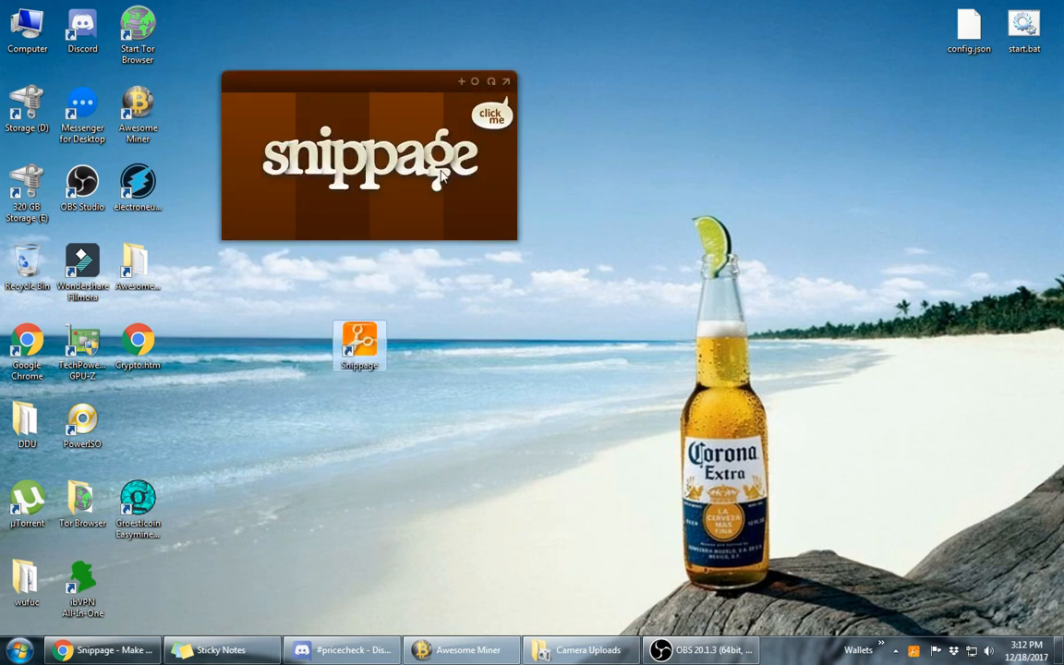
{"action": "mouse_move", "coordinate": [495, 126]}
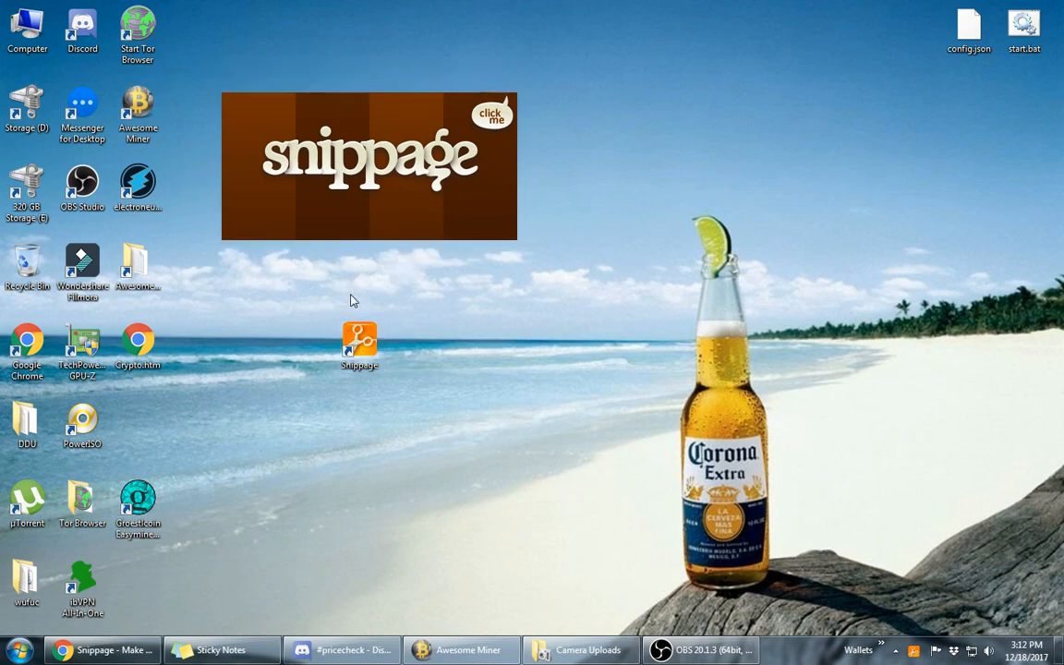
{"action": "mouse_move", "coordinate": [210, 386]}
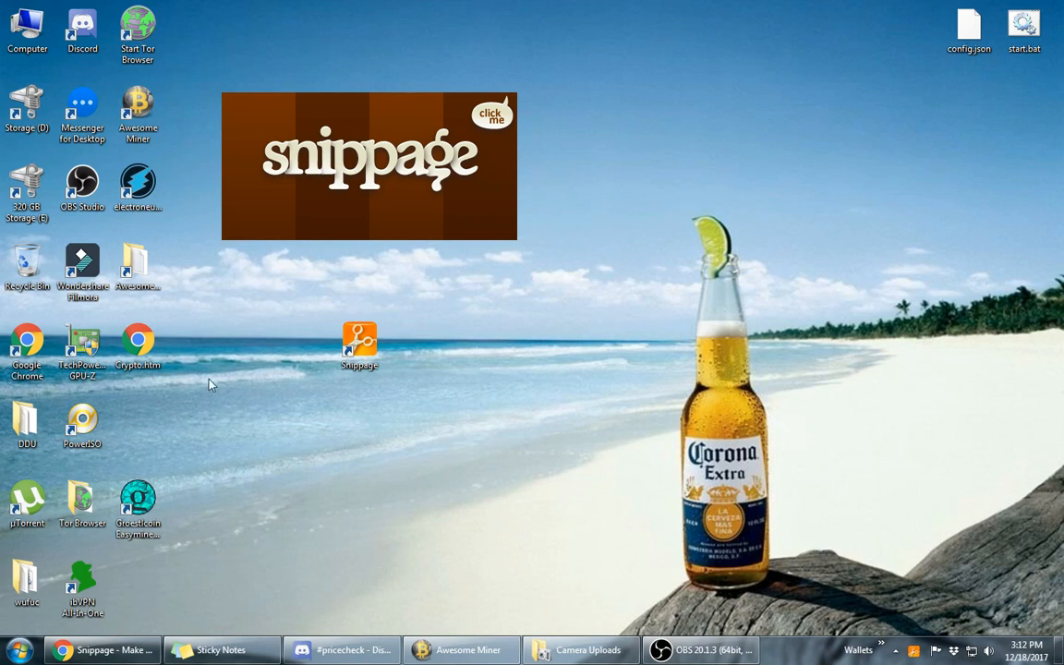
{"action": "mouse_move", "coordinate": [458, 360]}
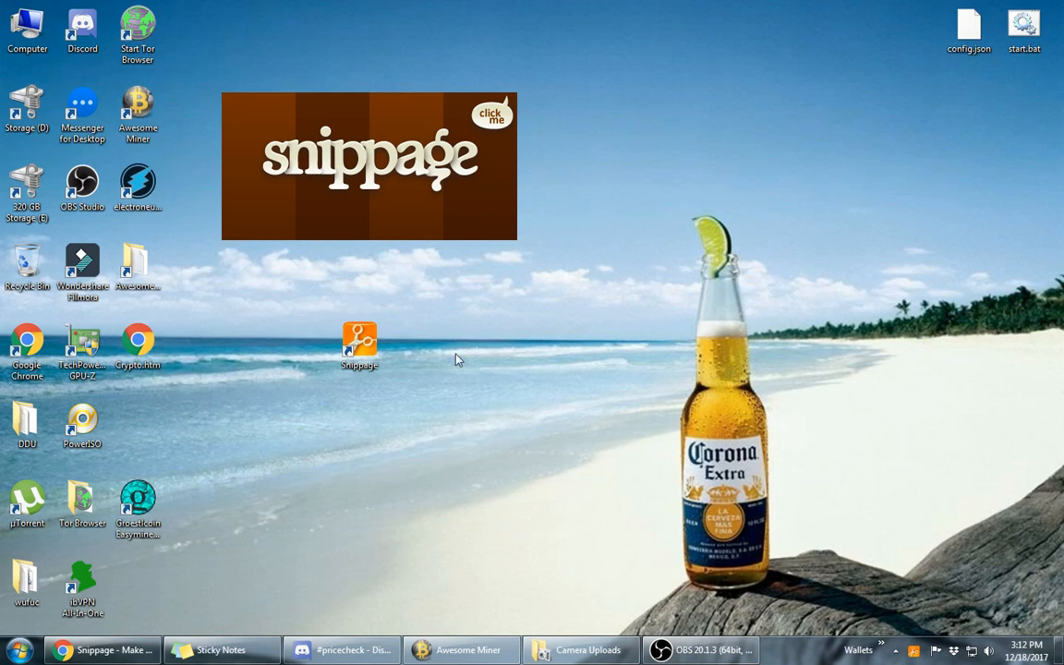
{"action": "mouse_move", "coordinate": [203, 362]}
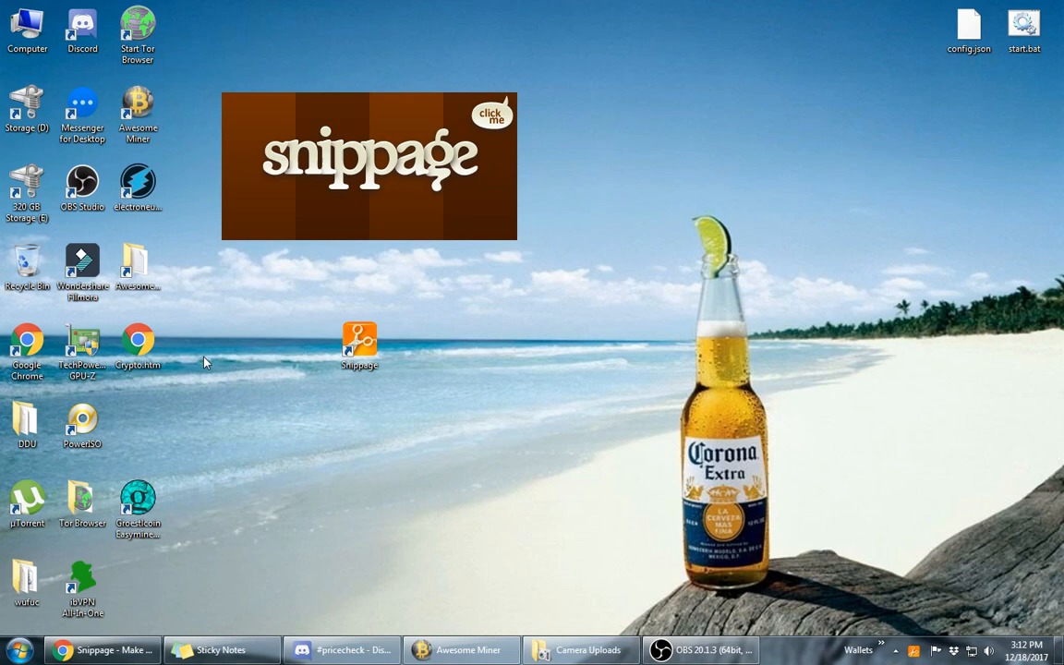
{"action": "mouse_move", "coordinate": [248, 336]}
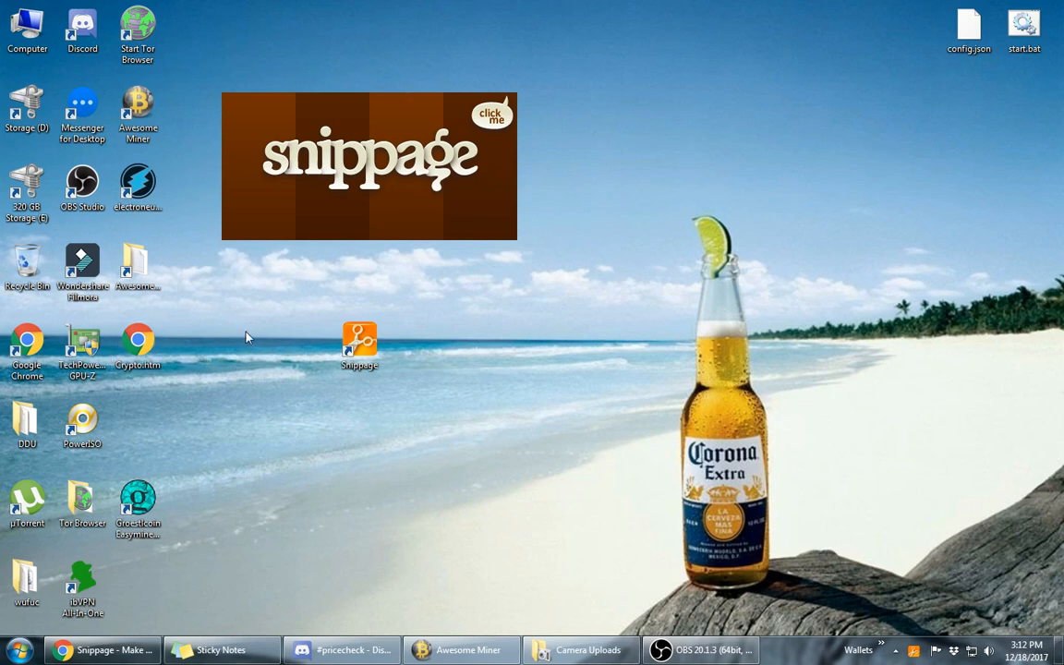
{"action": "mouse_move", "coordinate": [246, 340]}
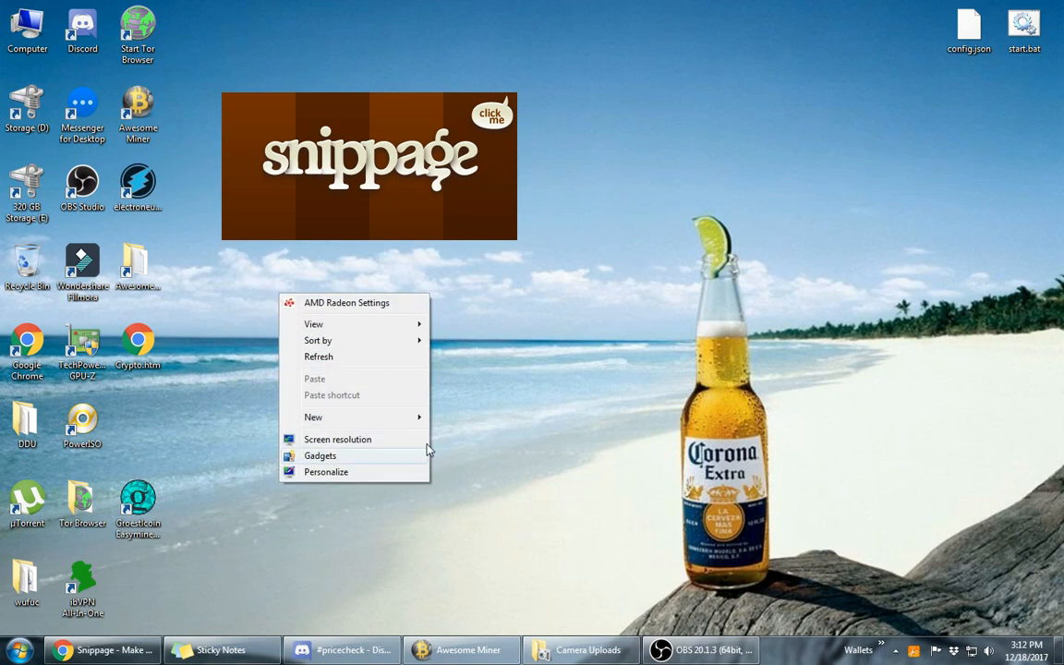
{"action": "mouse_move", "coordinate": [314, 417]}
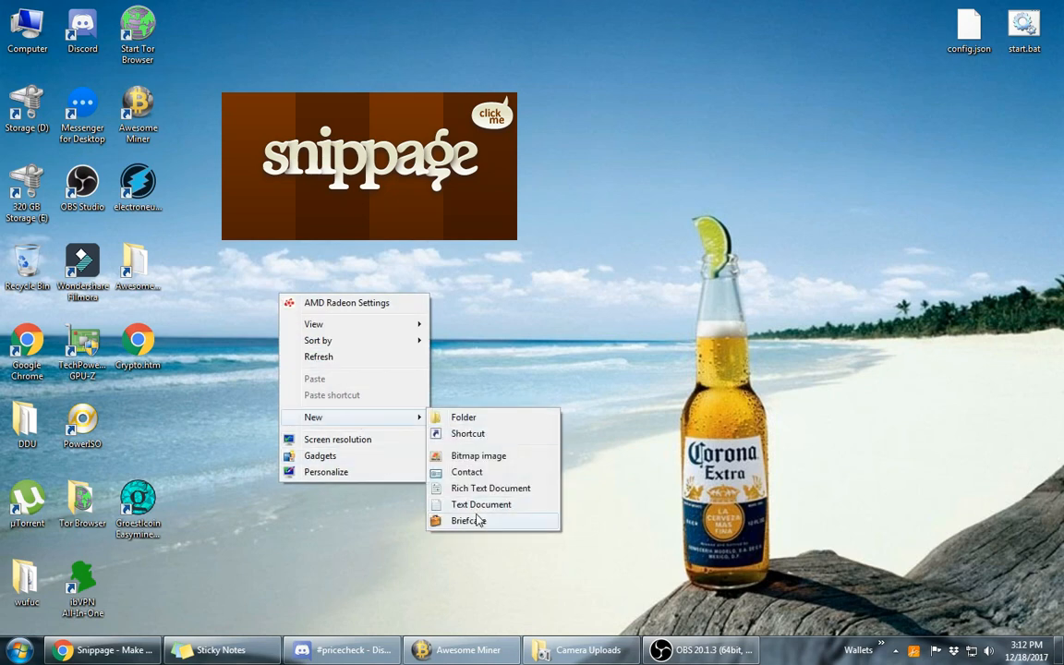
Create a new desktop text file, rename it to index.html and accept the extension change.
{"action": "left_click", "coordinate": [480, 504]}
{"action": "type", "text": "index.html"}
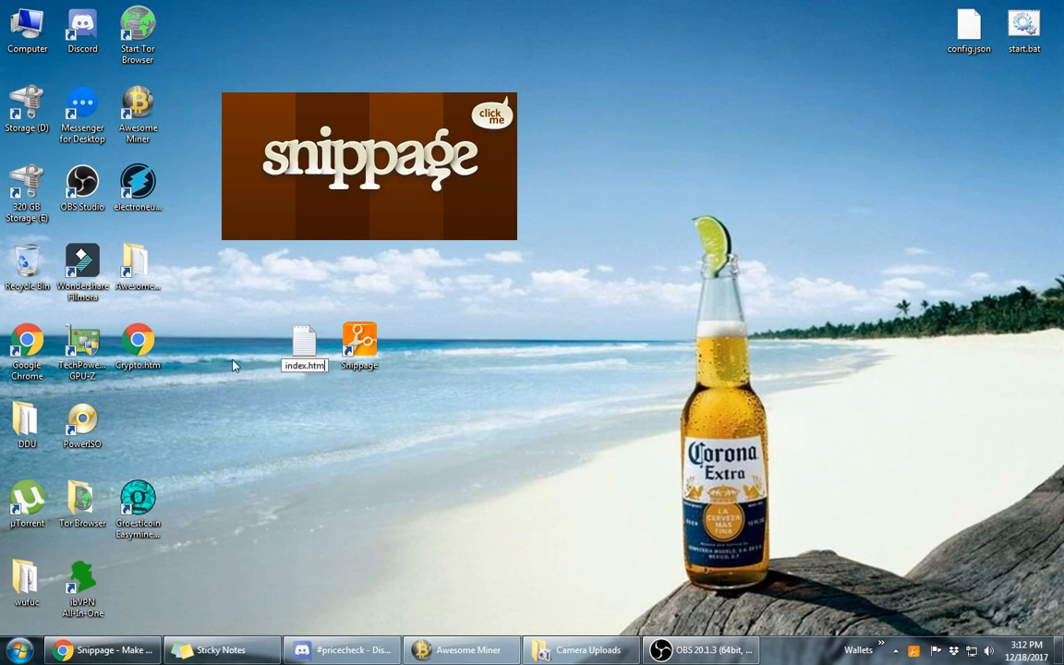
{"action": "key", "text": "enter"}
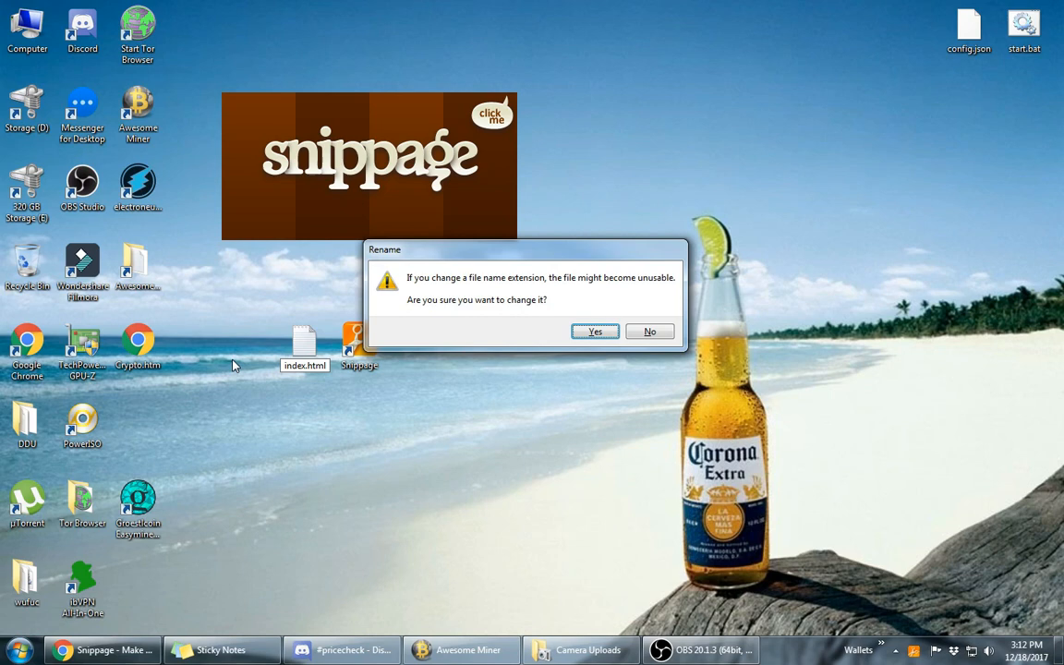
{"action": "left_click", "coordinate": [595, 332]}
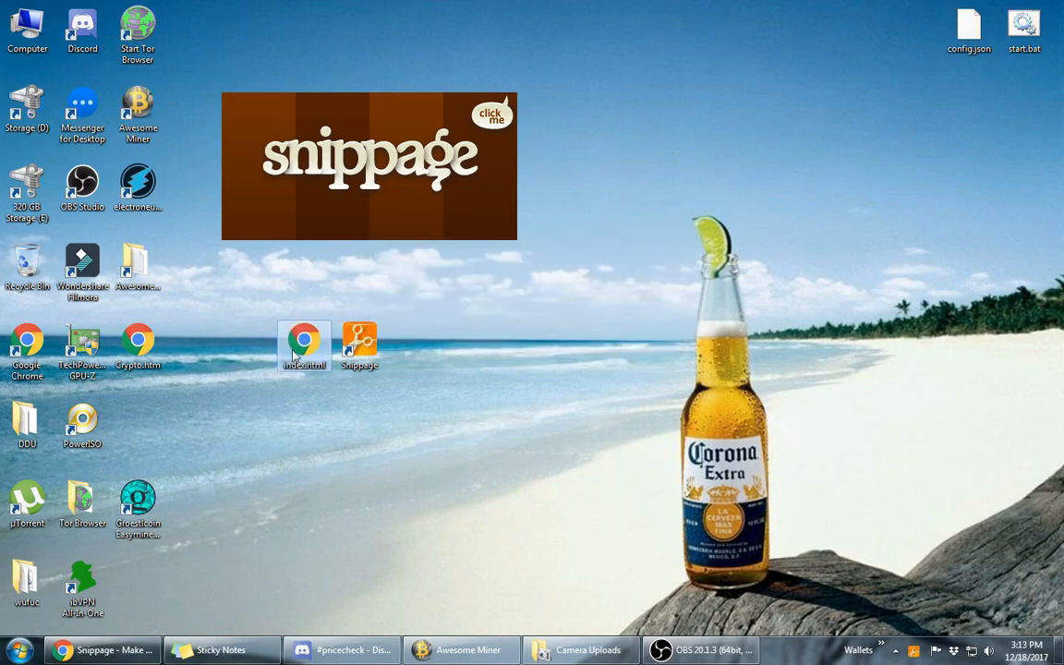
{"action": "double_click", "coordinate": [303, 340]}
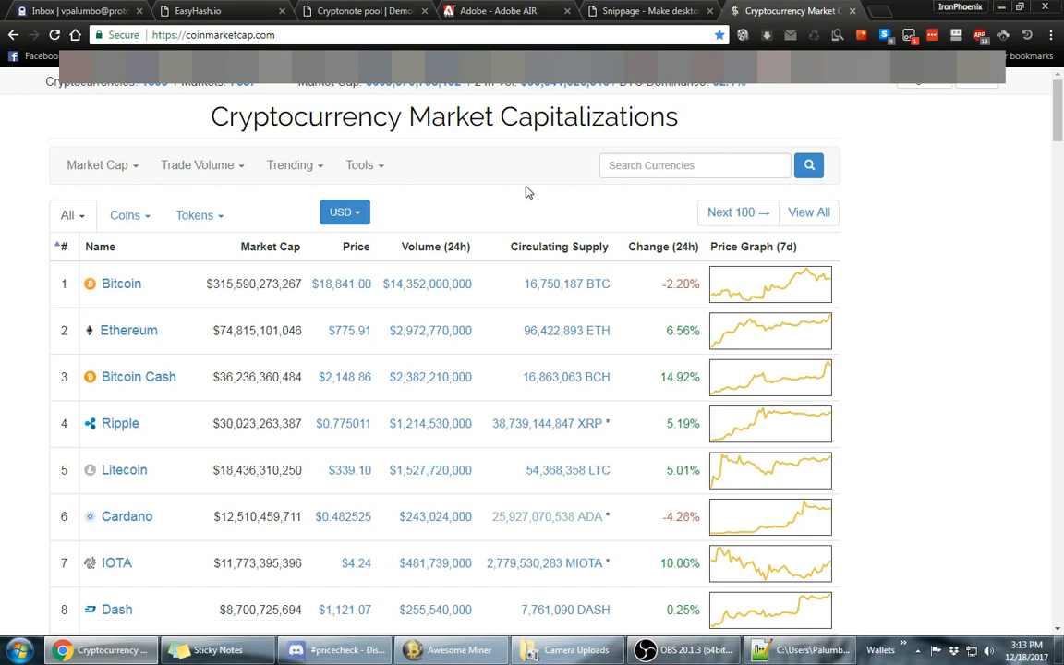
{"action": "mouse_move", "coordinate": [503, 183]}
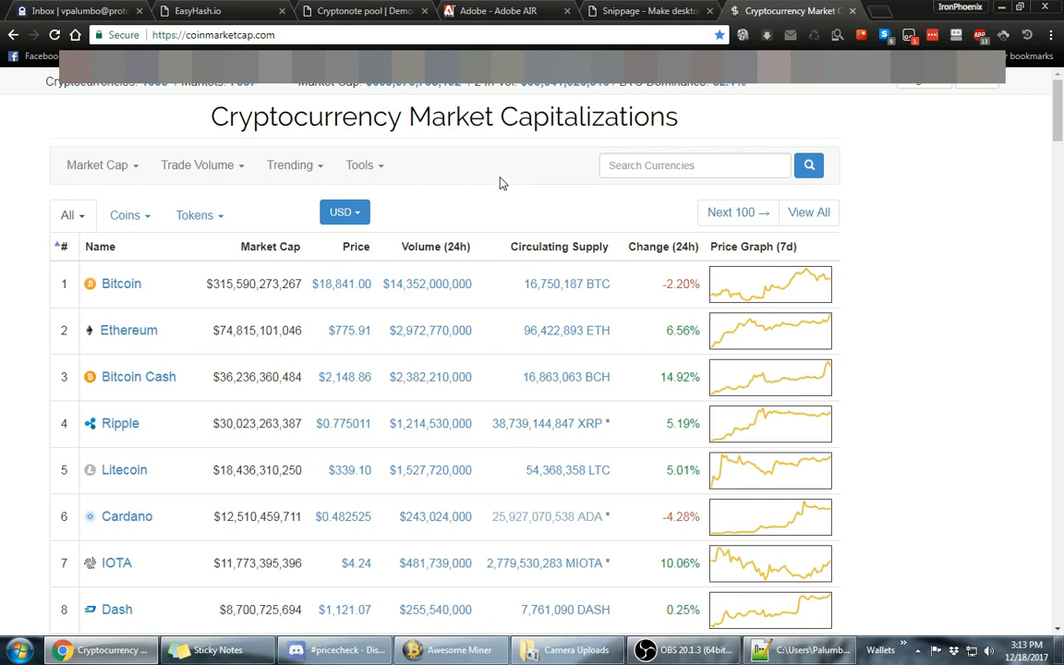
On coinmarketcap.com, bring up the Tools menu listing Website Widgets.
{"action": "left_click", "coordinate": [212, 35]}
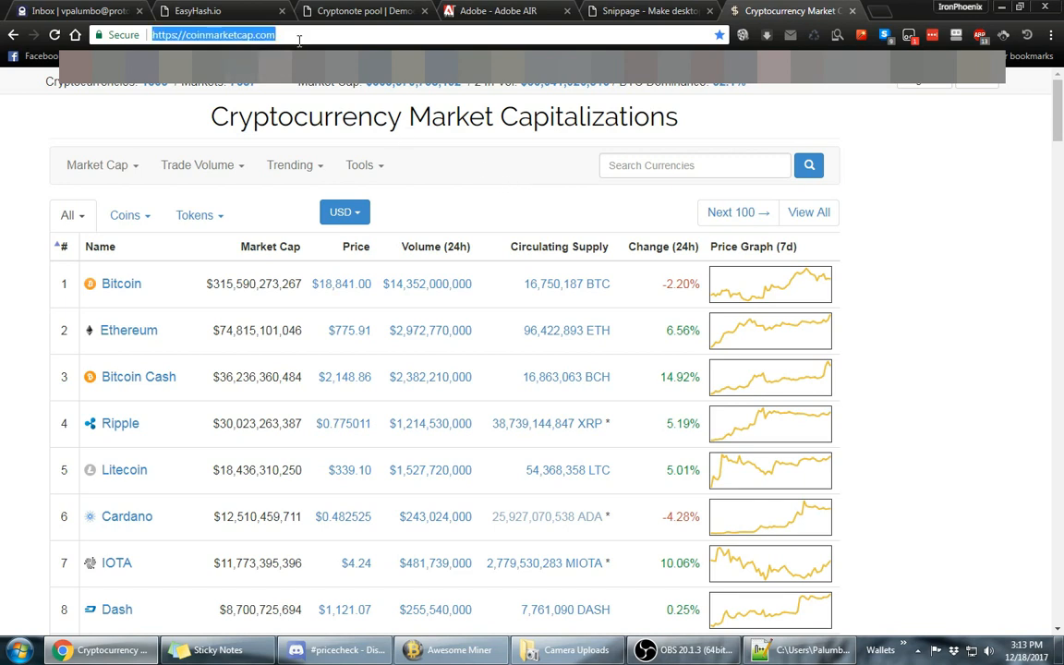
{"action": "left_click", "coordinate": [360, 164]}
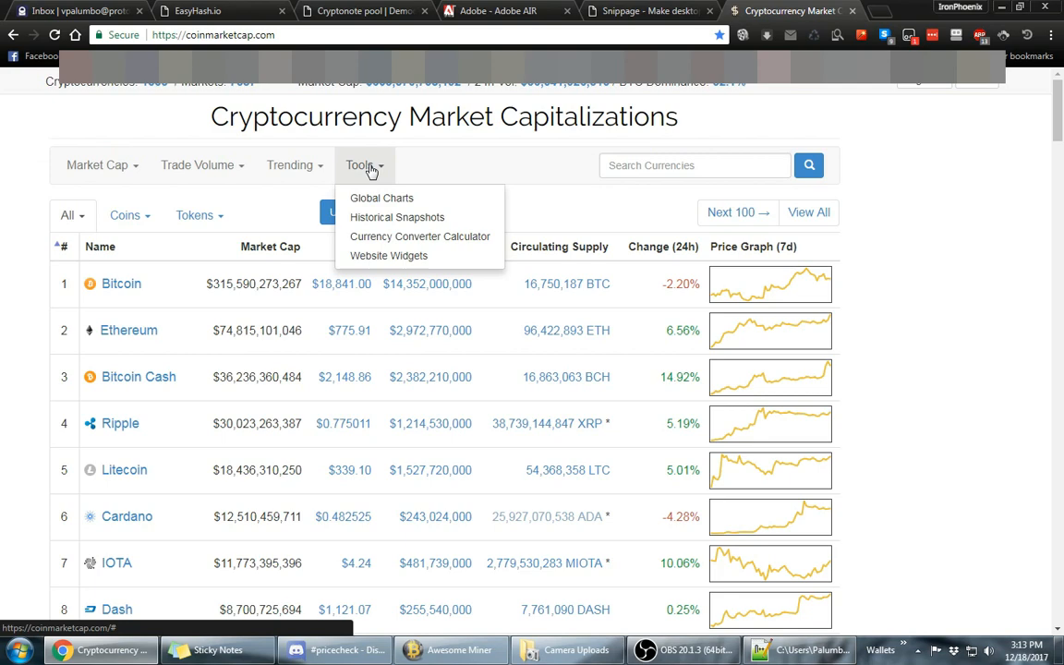
{"action": "mouse_move", "coordinate": [551, 239]}
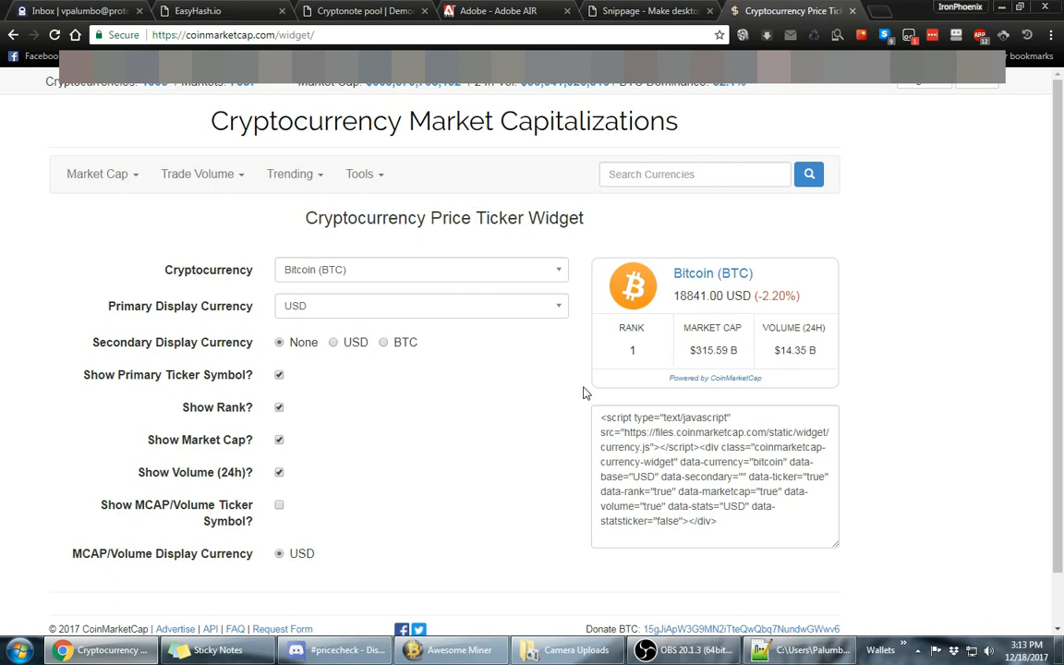
{"action": "mouse_move", "coordinate": [358, 397]}
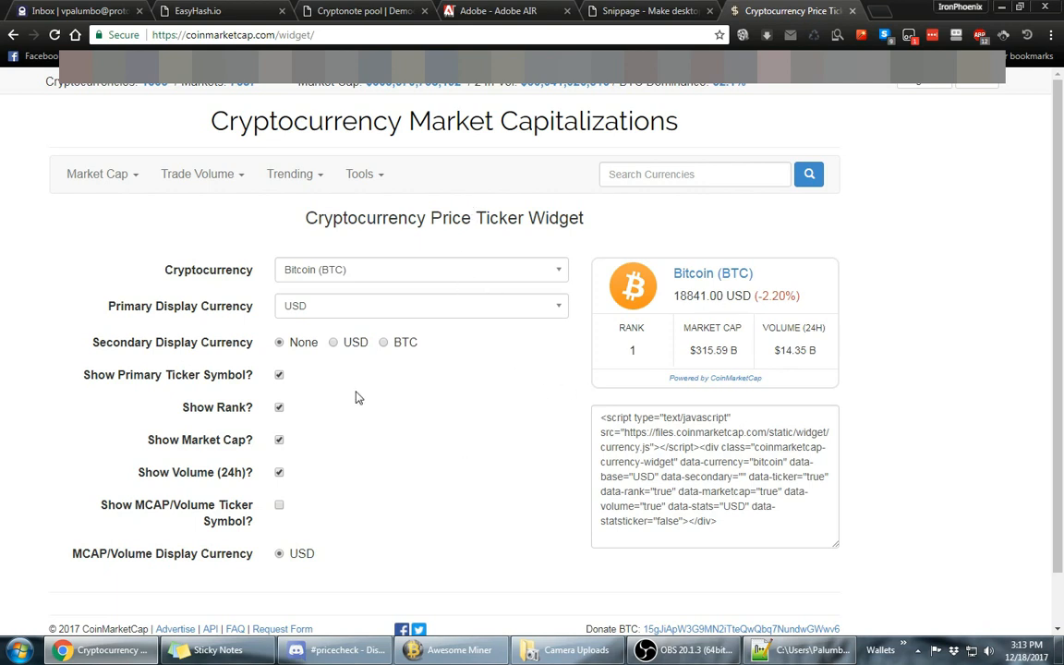
{"action": "mouse_move", "coordinate": [539, 392]}
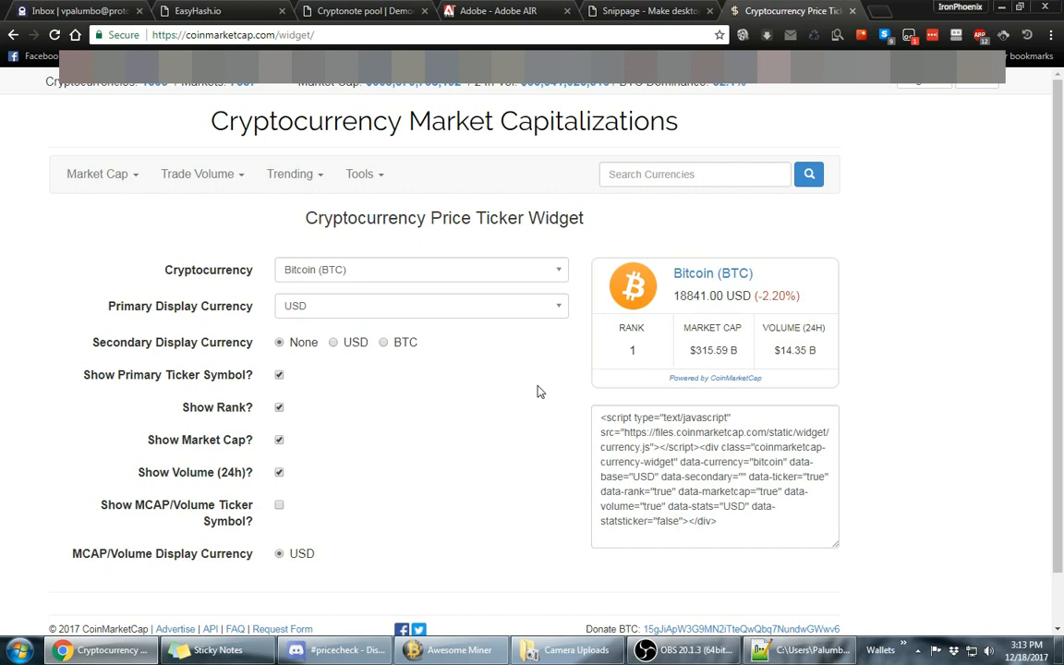
{"action": "mouse_move", "coordinate": [650, 345]}
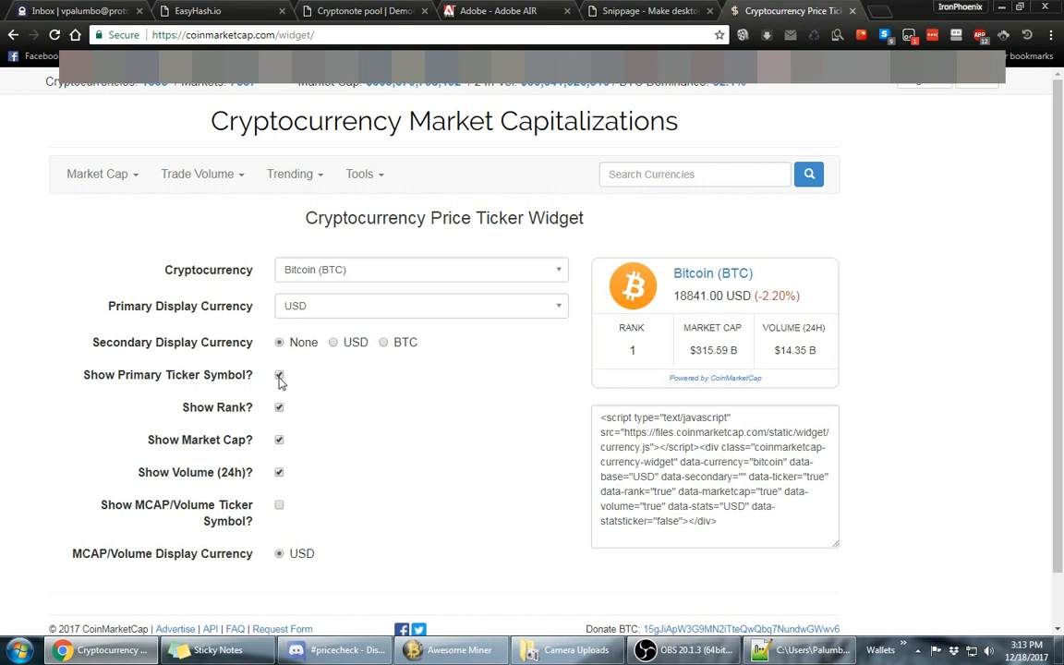
Keep the ticker symbol, untick Rank, Market Cap and Volume, and set secondary currency to BTC.
{"action": "left_click", "coordinate": [279, 375]}
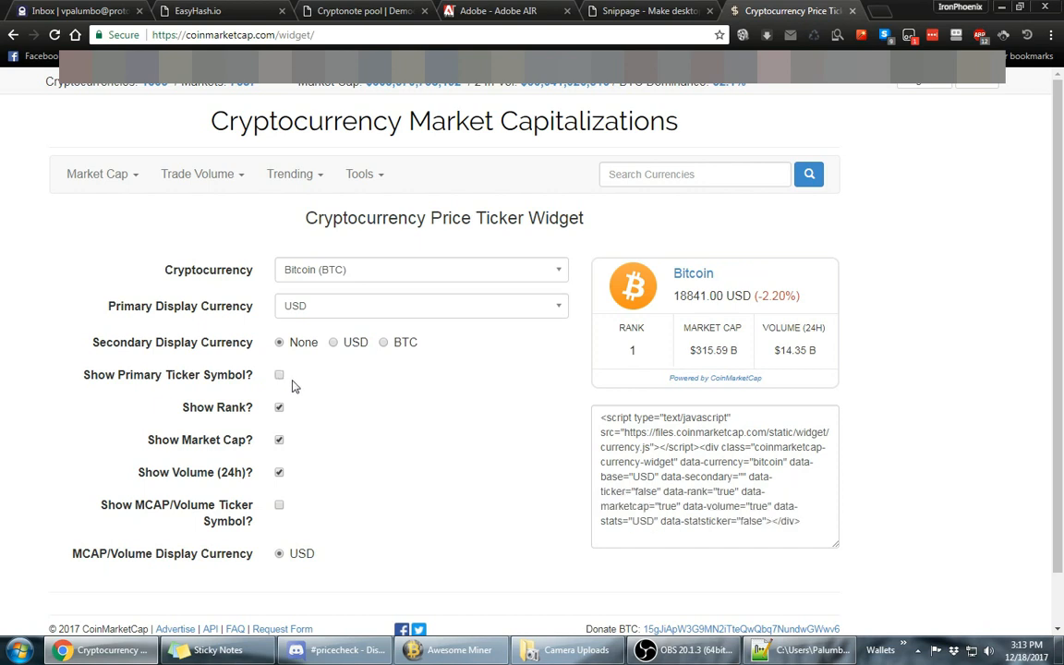
{"action": "left_click", "coordinate": [279, 375]}
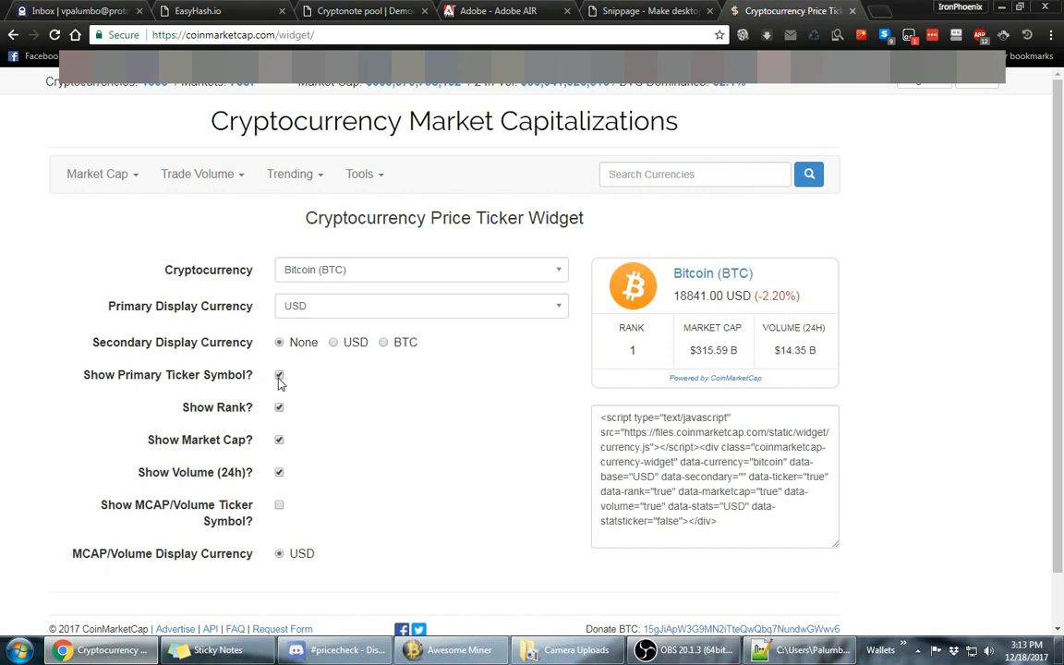
{"action": "left_click", "coordinate": [279, 408]}
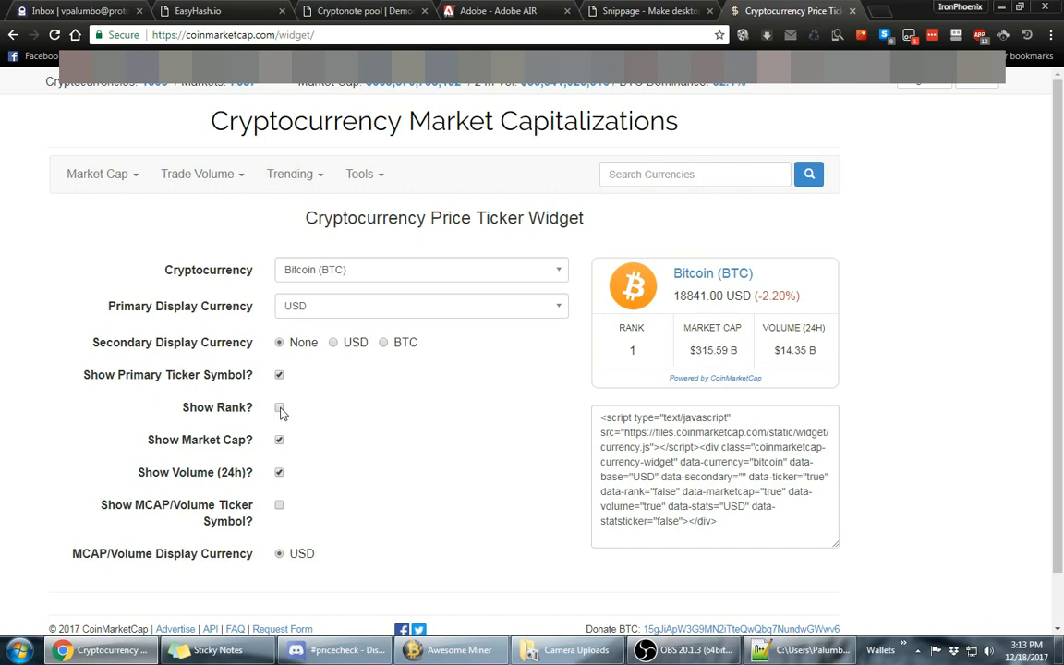
{"action": "left_click", "coordinate": [279, 408]}
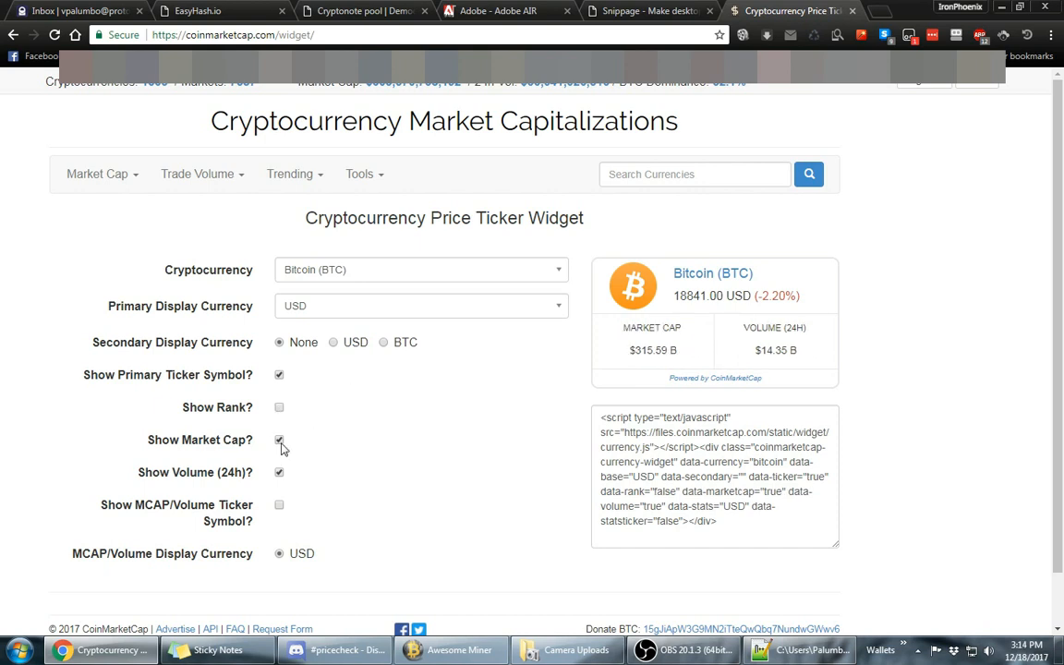
{"action": "left_click", "coordinate": [279, 440]}
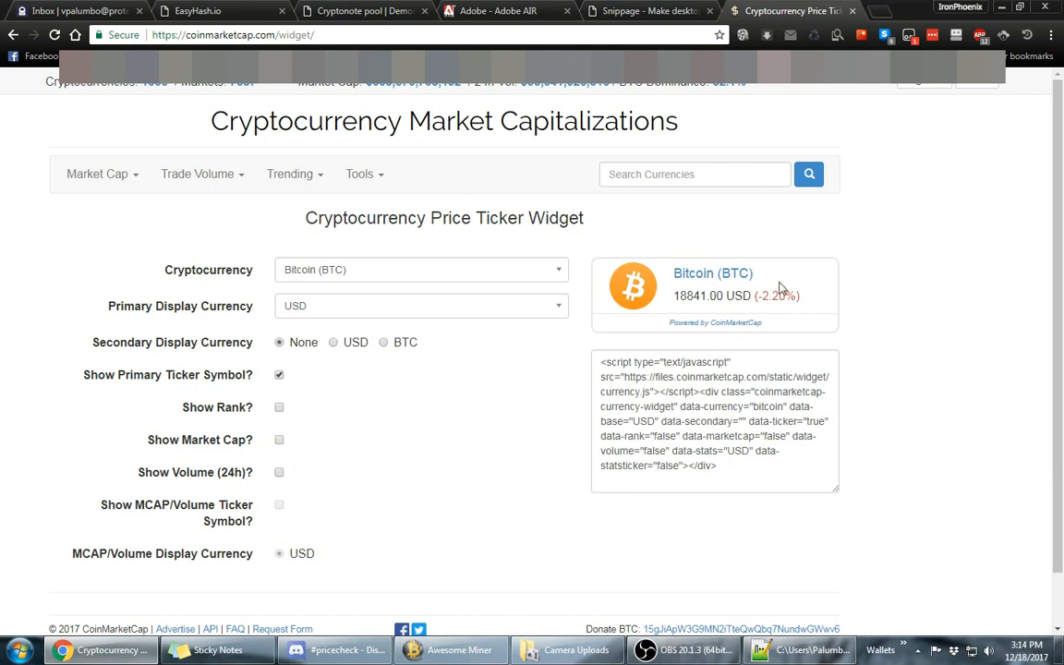
{"action": "mouse_move", "coordinate": [369, 495]}
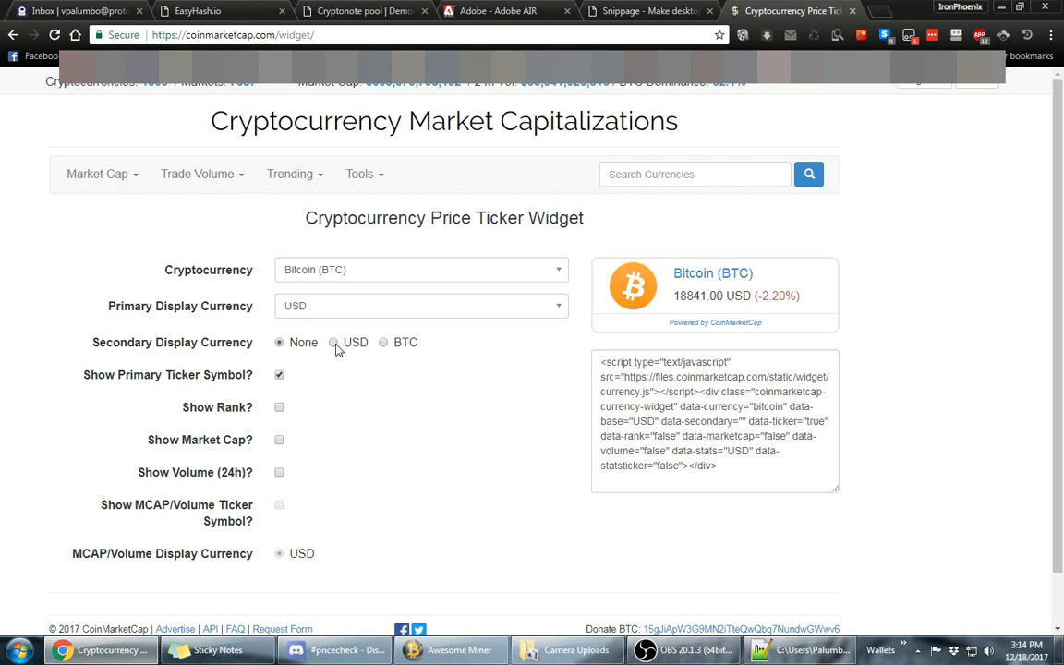
{"action": "left_click", "coordinate": [384, 342]}
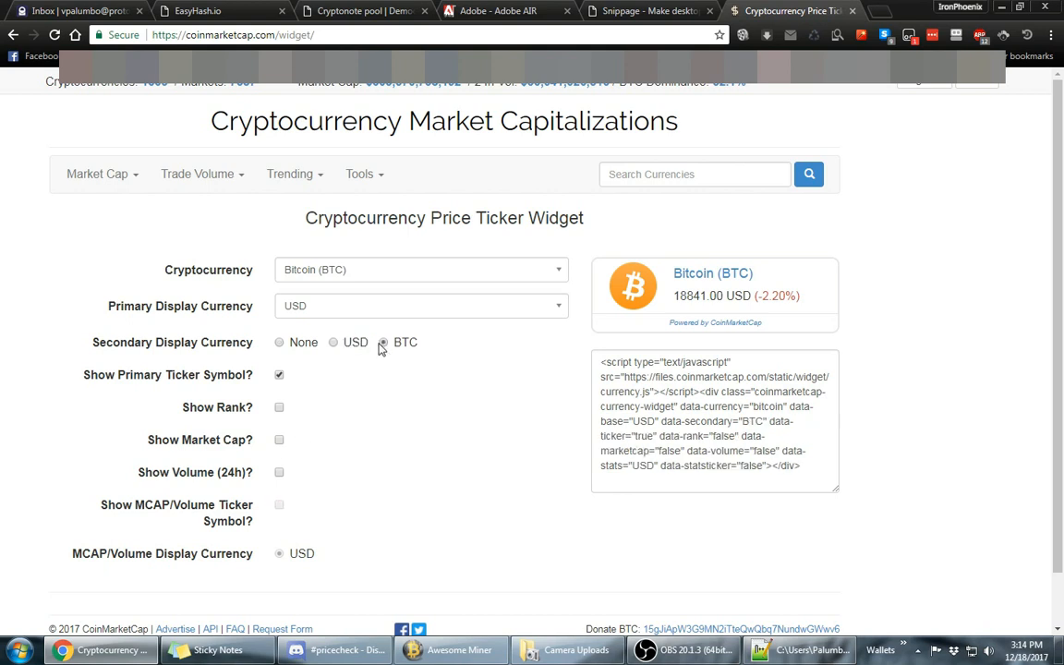
{"action": "left_click", "coordinate": [384, 341]}
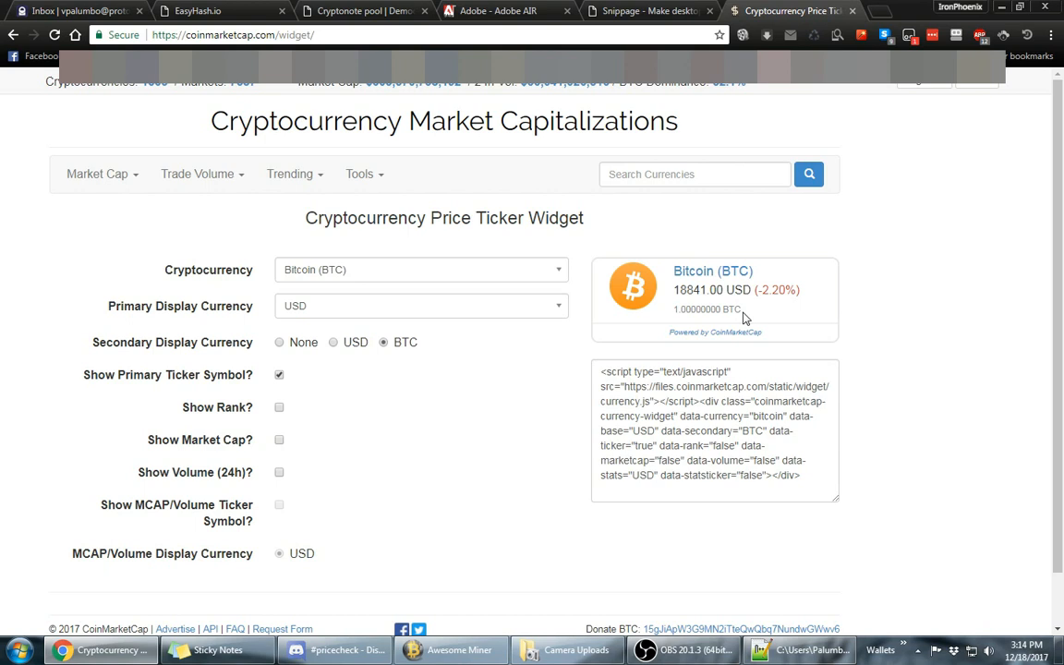
{"action": "mouse_move", "coordinate": [735, 314]}
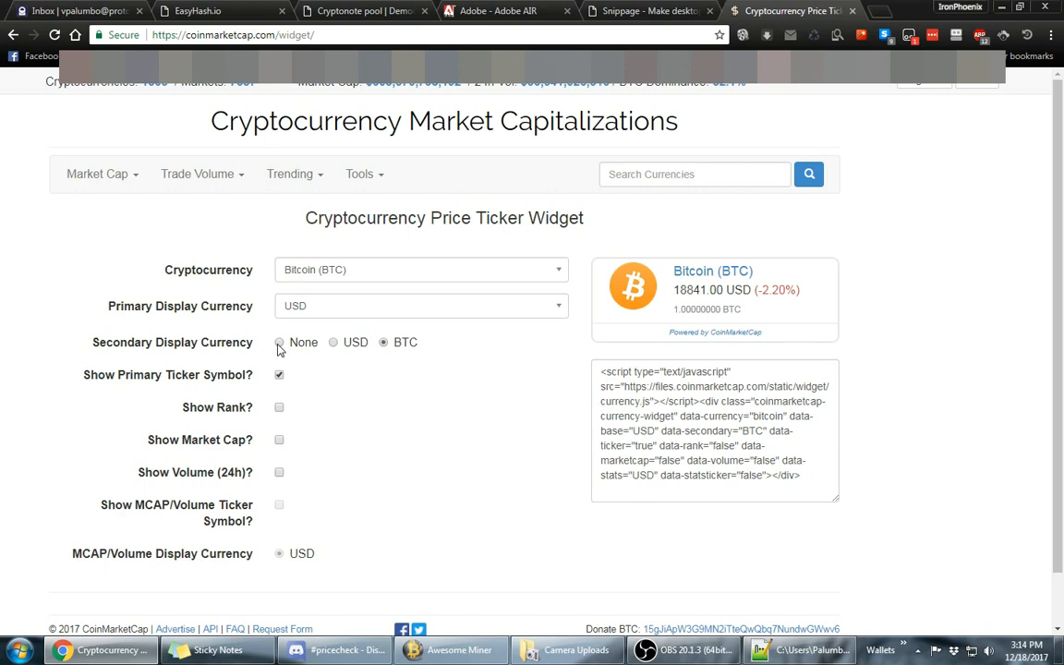
Set the widget's Secondary Display Currency back to None.
{"action": "left_click", "coordinate": [279, 342]}
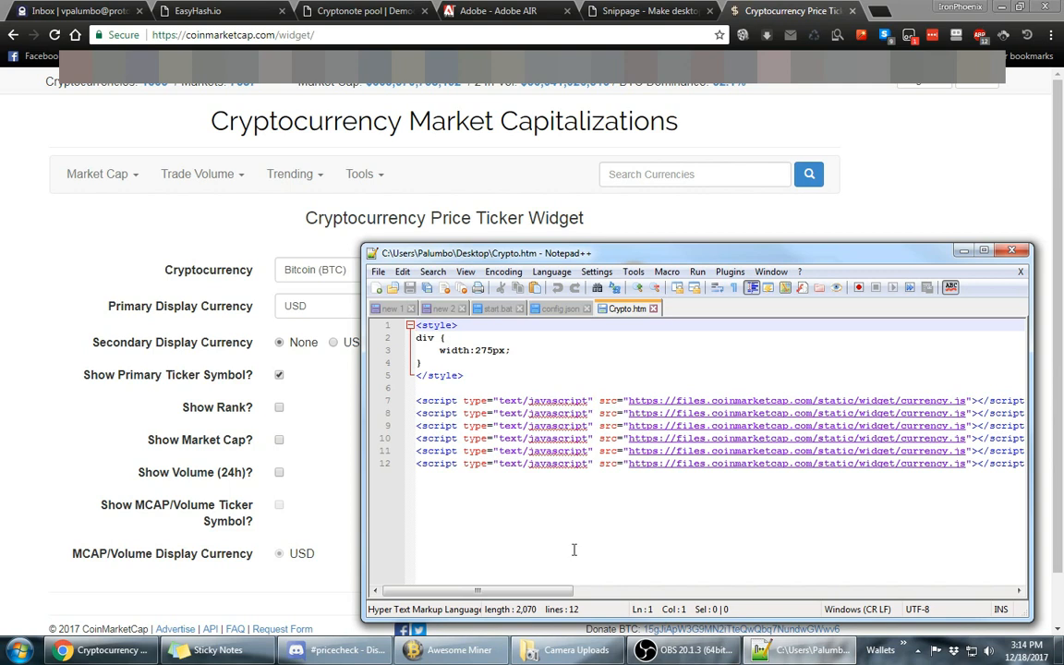
{"action": "mouse_move", "coordinate": [653, 506]}
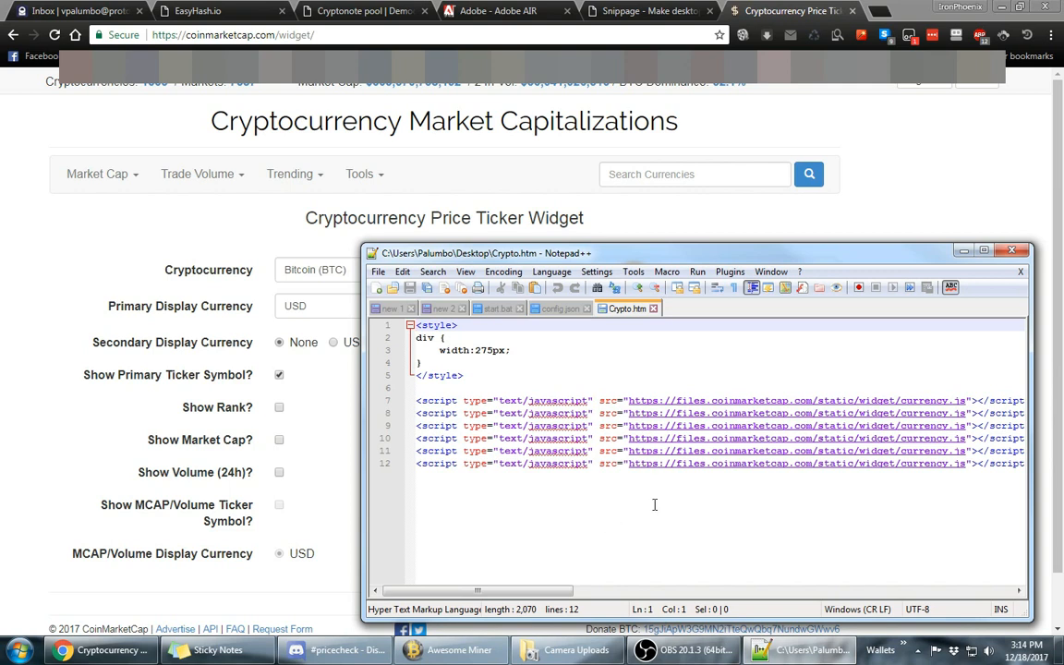
{"action": "mouse_move", "coordinate": [606, 561]}
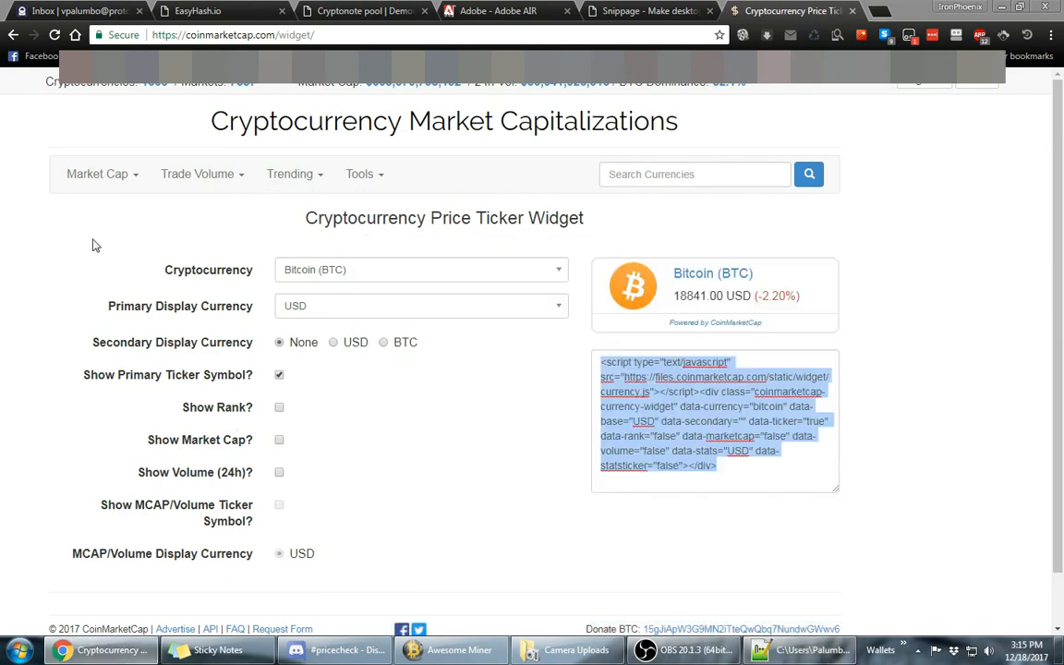
Filter the Cryptocurrency dropdown by 'Eth' and pick a coin from the results.
{"action": "left_click", "coordinate": [422, 269]}
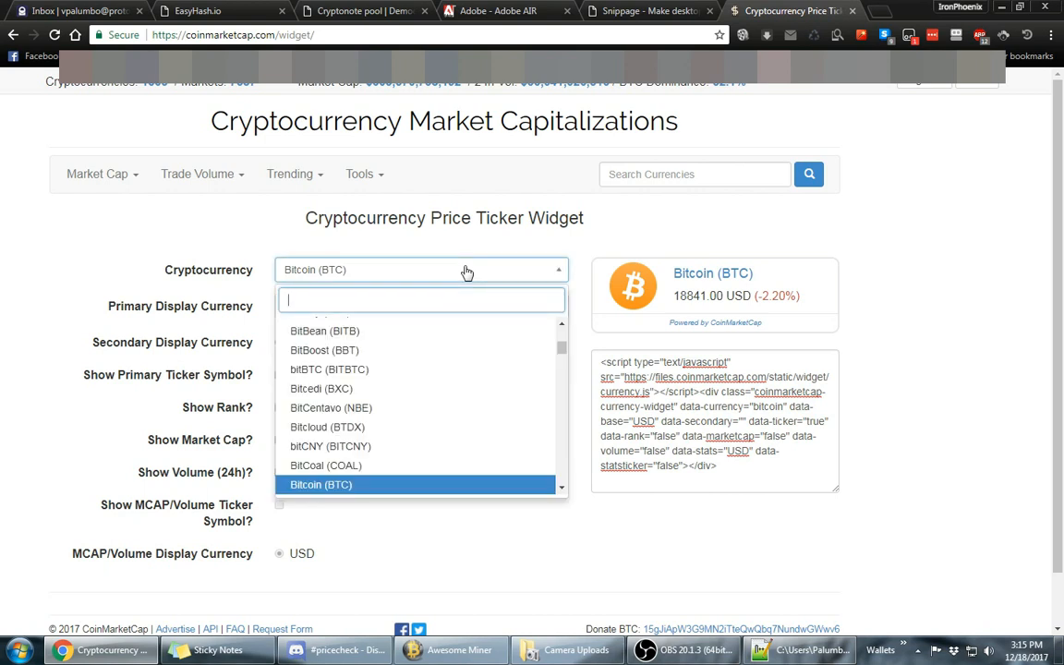
{"action": "type", "text": "E"}
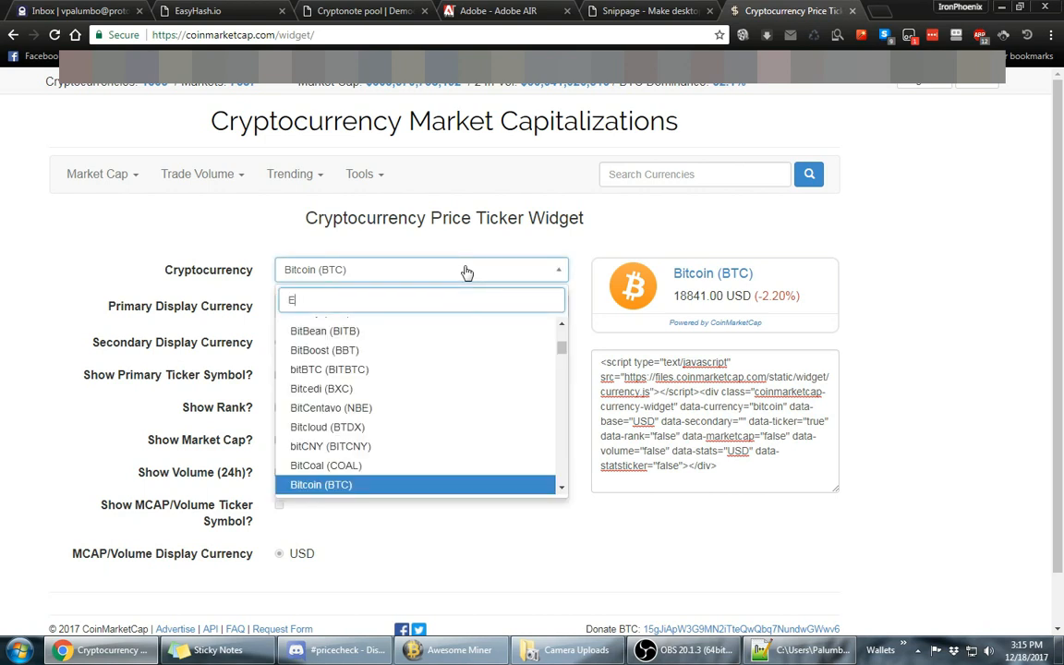
{"action": "type", "text": "th"}
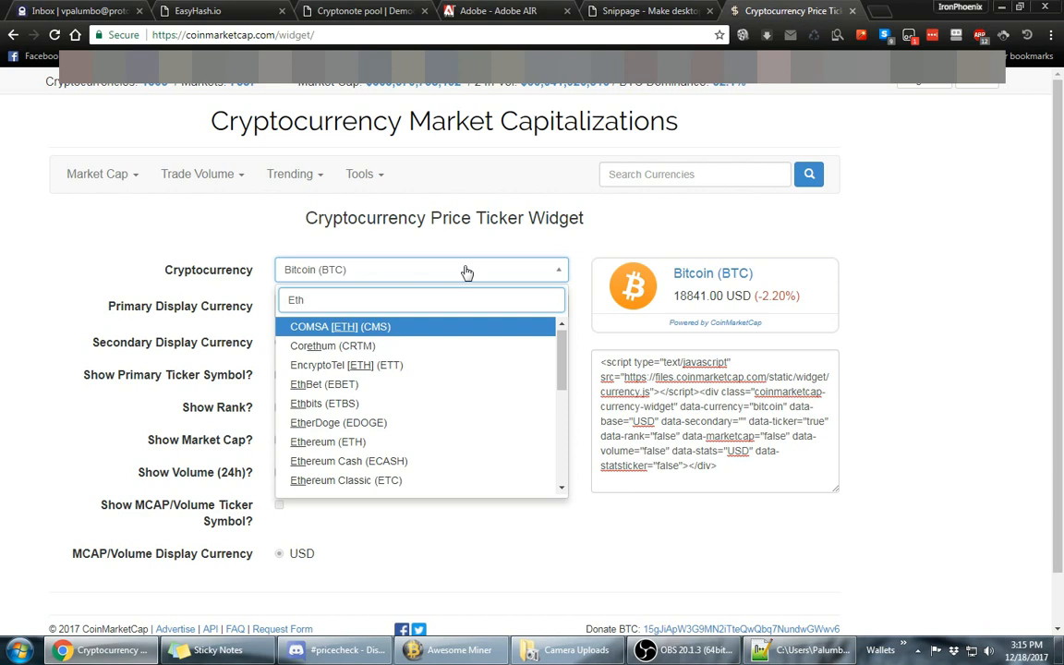
{"action": "left_click", "coordinate": [329, 441]}
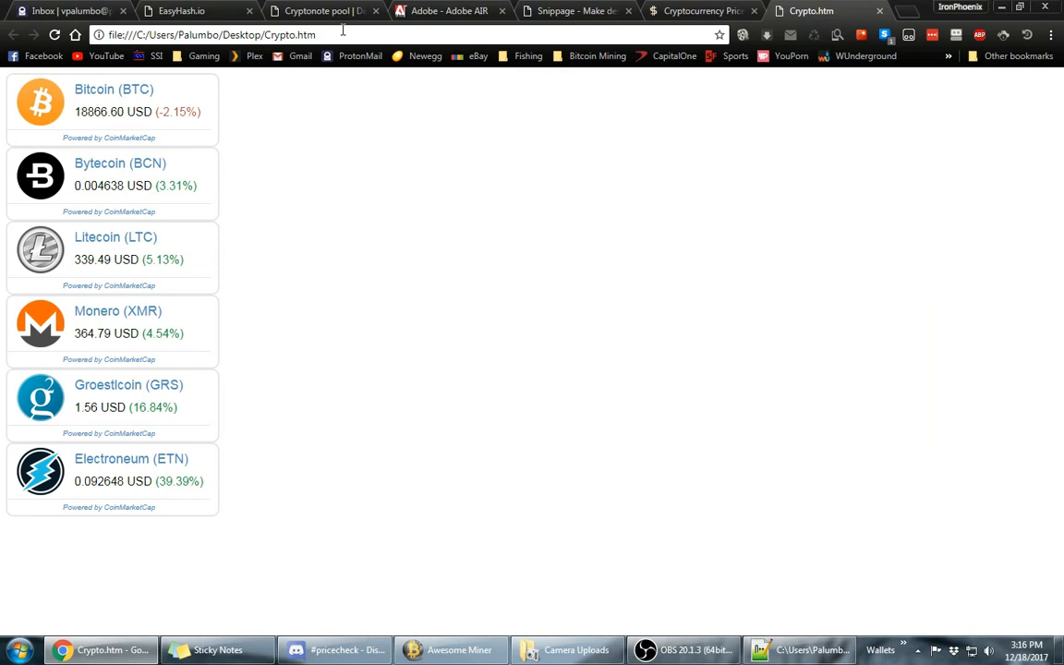
Select and copy the local Crypto.htm address from Chrome's address bar.
{"action": "left_click", "coordinate": [212, 34]}
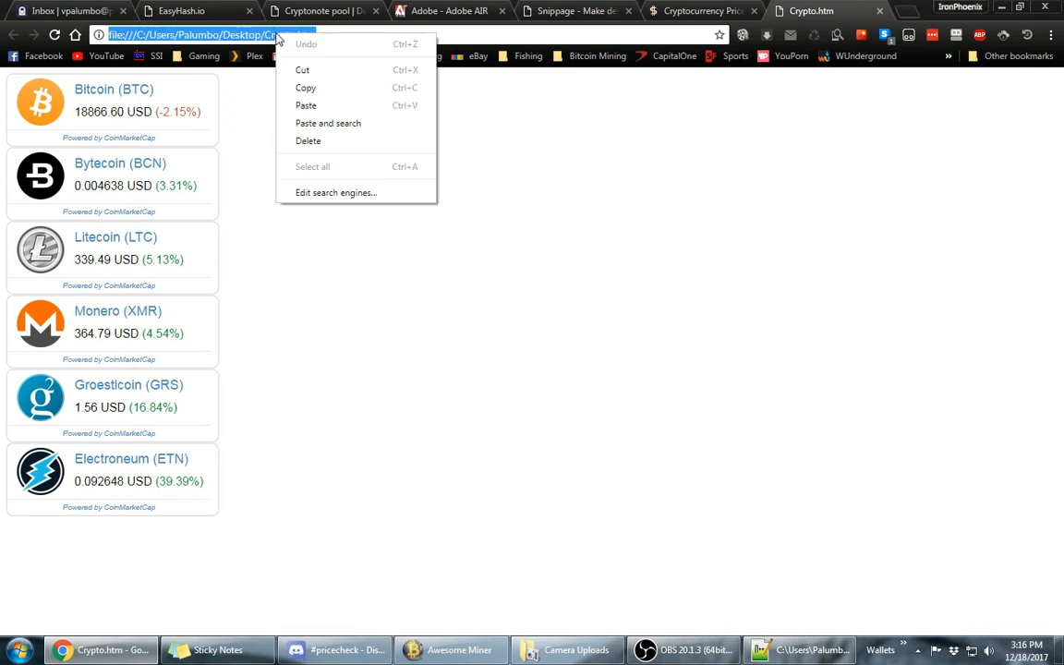
{"action": "left_click", "coordinate": [864, 37]}
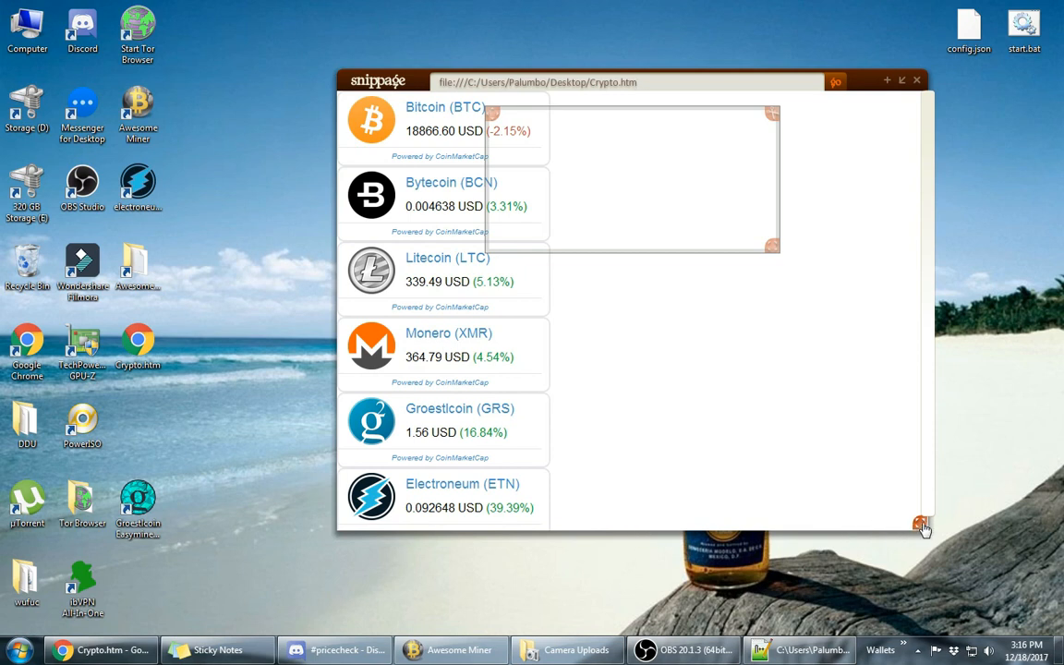
Adjust the Snippage selection box edge around the ticker cards.
{"action": "left_click_drag", "start_coordinate": [923, 528], "coordinate": [930, 557]}
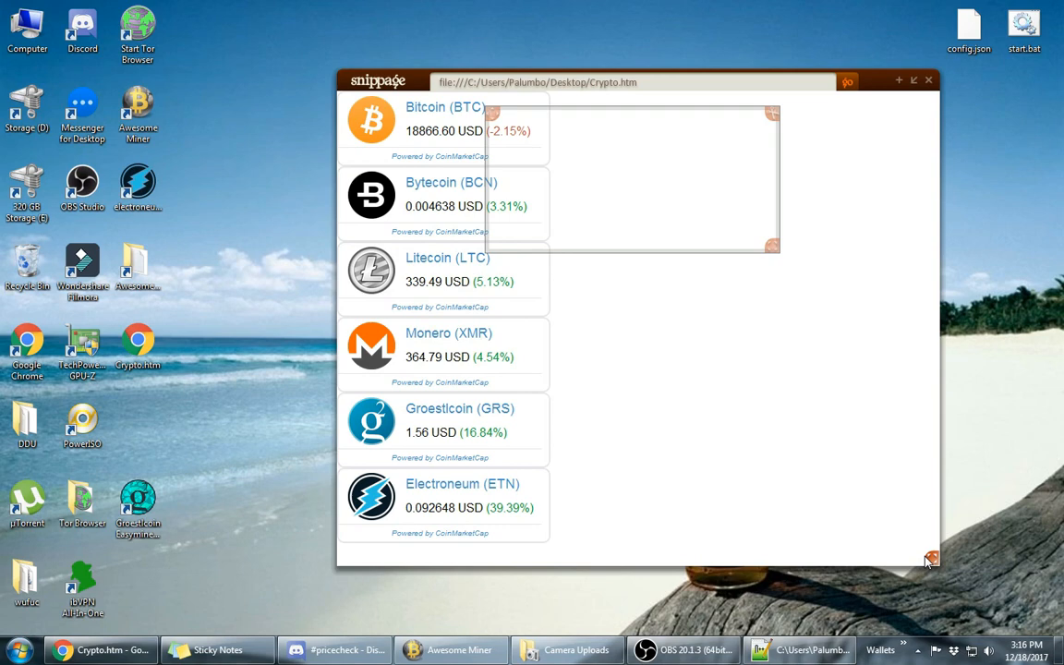
{"action": "mouse_move", "coordinate": [569, 408]}
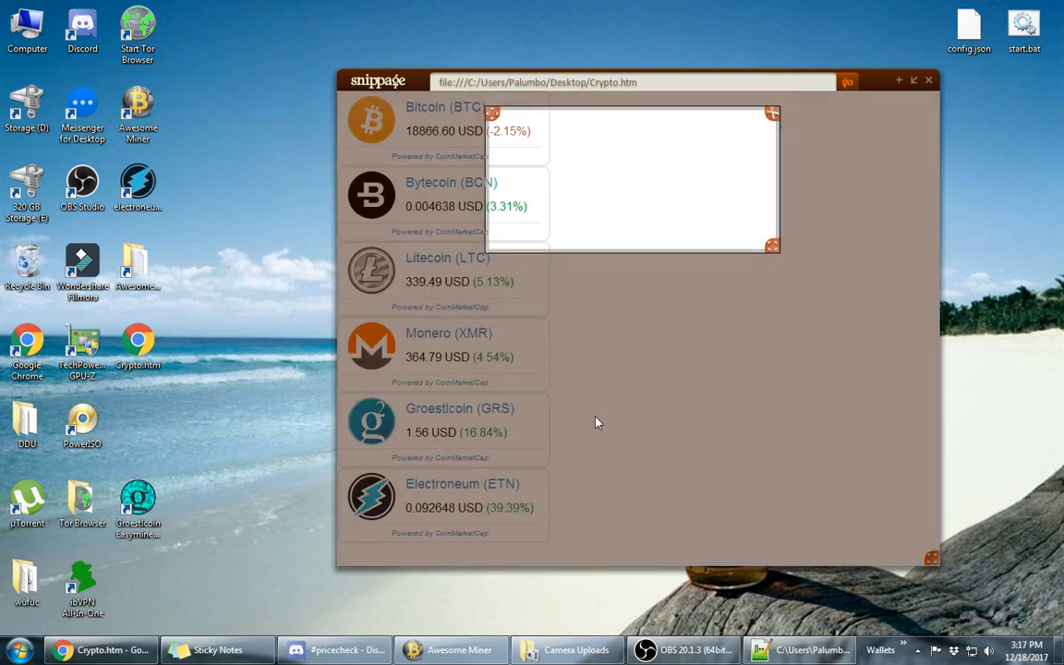
{"action": "mouse_move", "coordinate": [517, 166]}
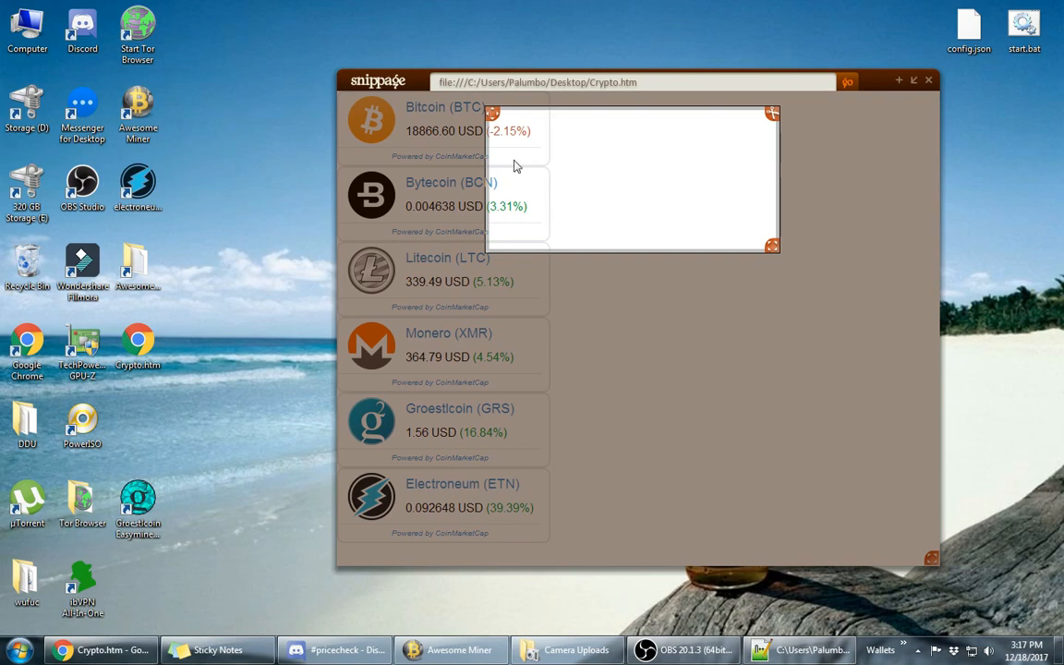
{"action": "mouse_move", "coordinate": [727, 204]}
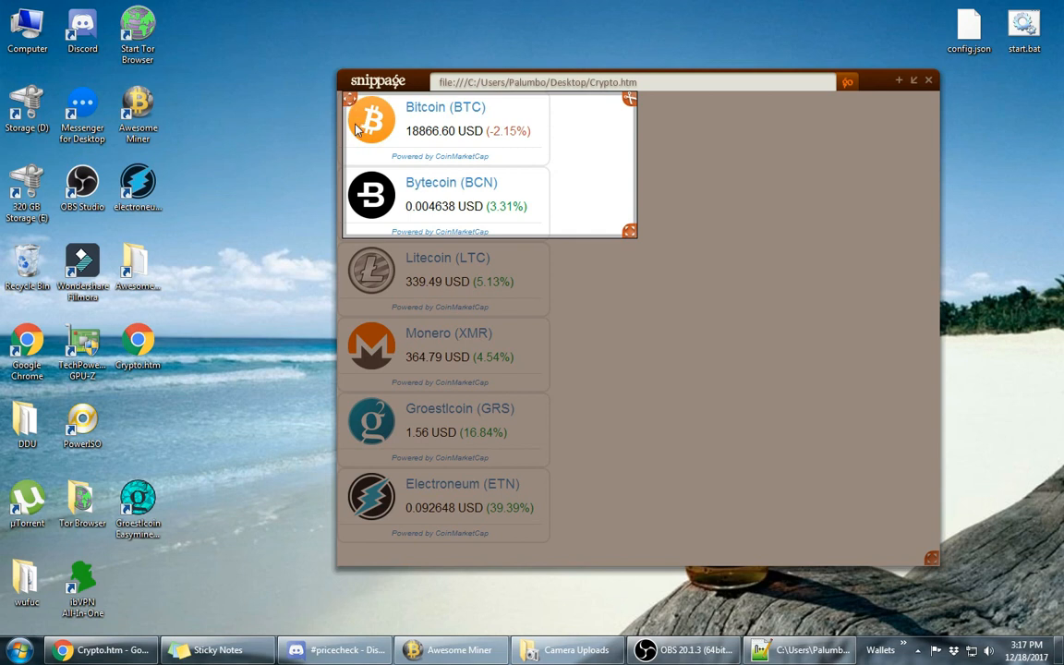
{"action": "mouse_move", "coordinate": [378, 99]}
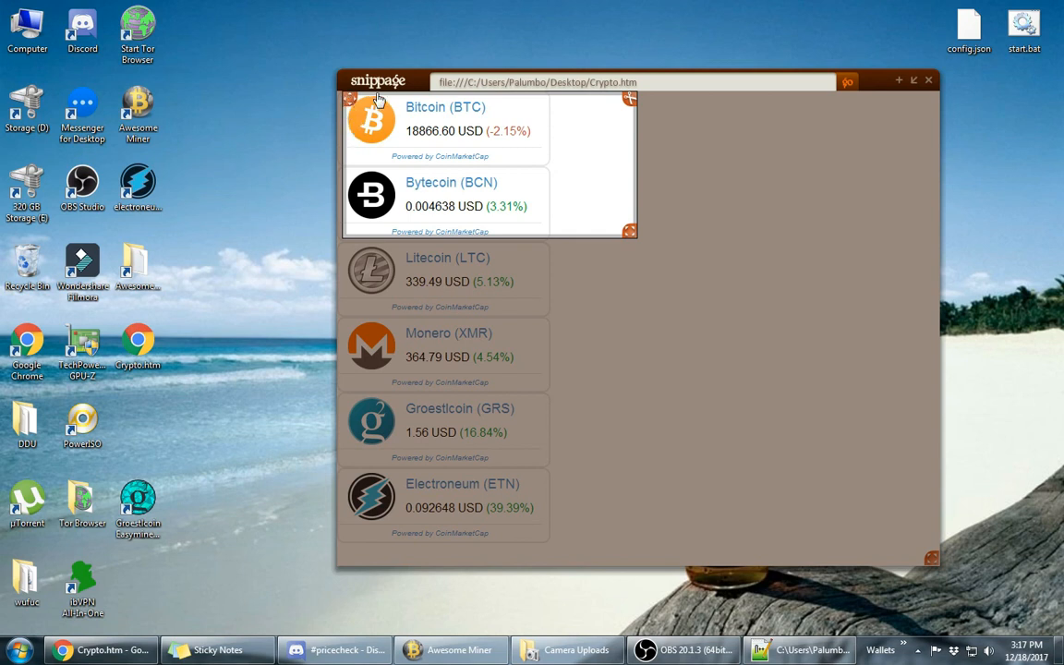
{"action": "mouse_move", "coordinate": [351, 126]}
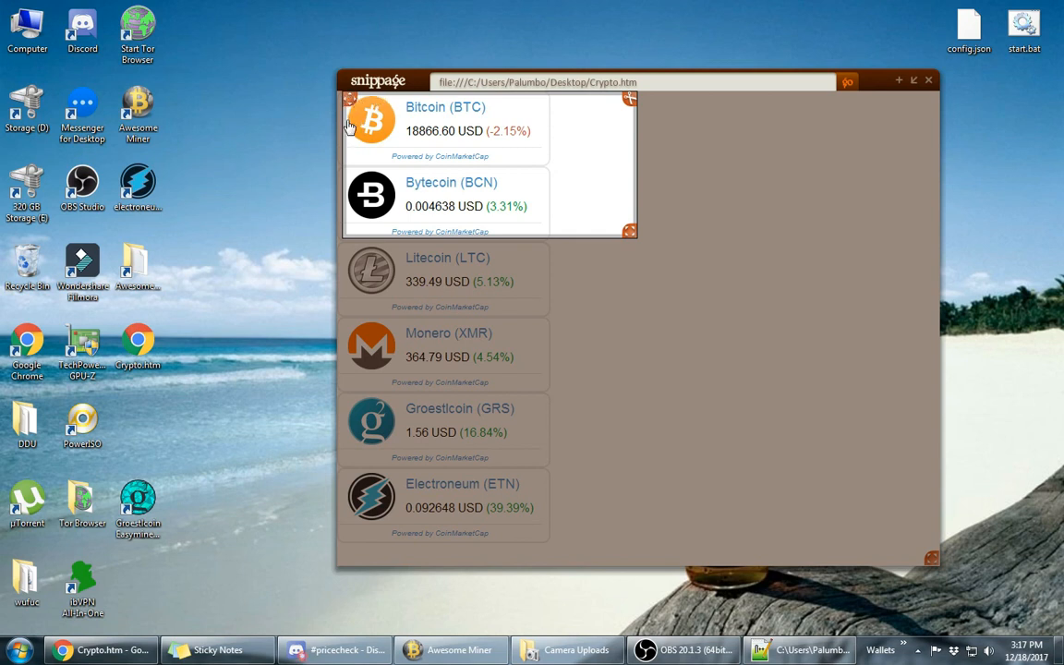
{"action": "mouse_move", "coordinate": [635, 233]}
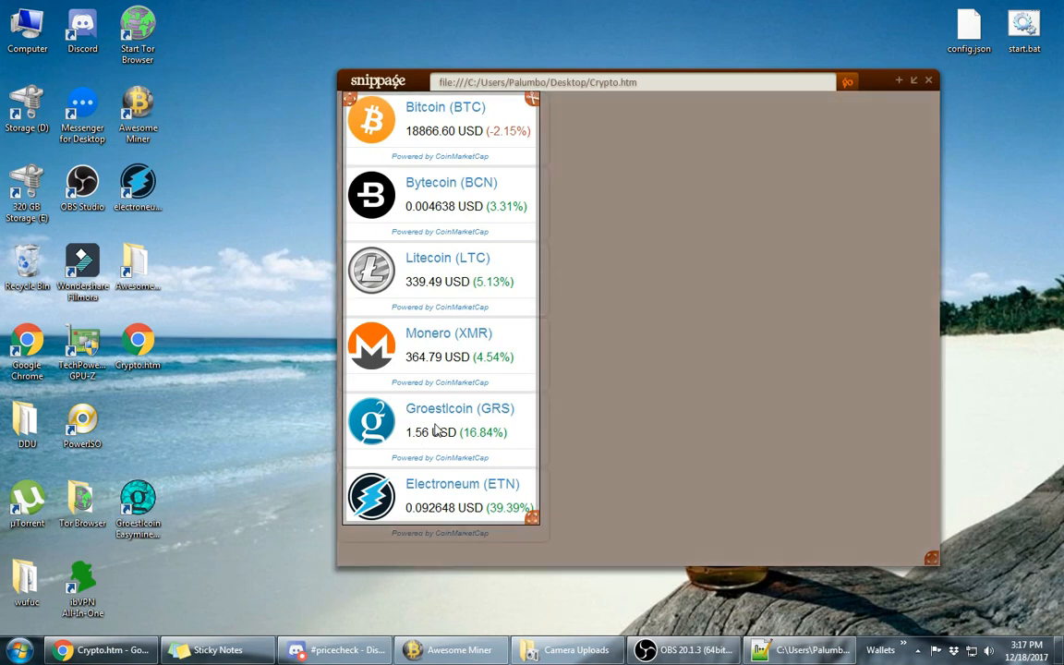
{"action": "mouse_move", "coordinate": [517, 162]}
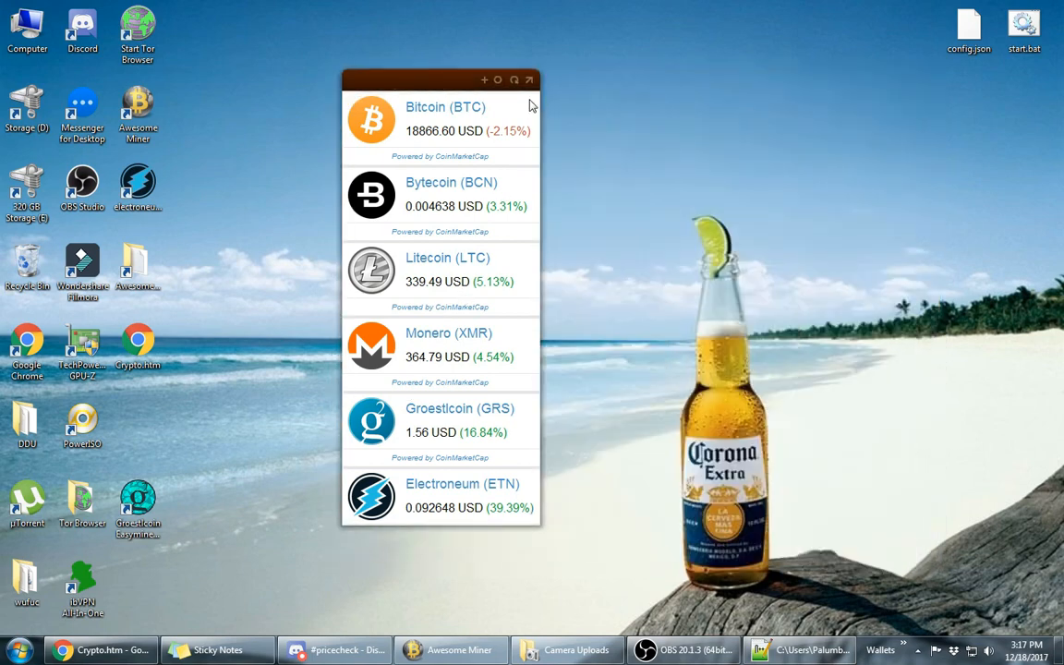
Reposition the six-ticker crypto widget by its title bar to the desktop's right edge.
{"action": "left_click_drag", "start_coordinate": [439, 80], "coordinate": [868, 104]}
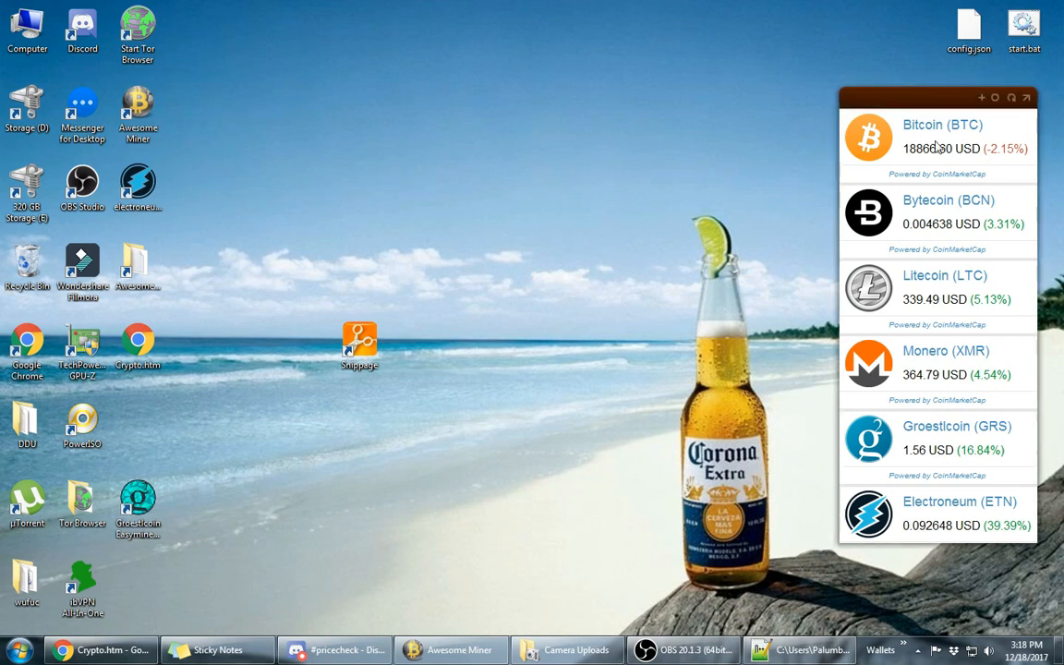
{"action": "mouse_move", "coordinate": [883, 402]}
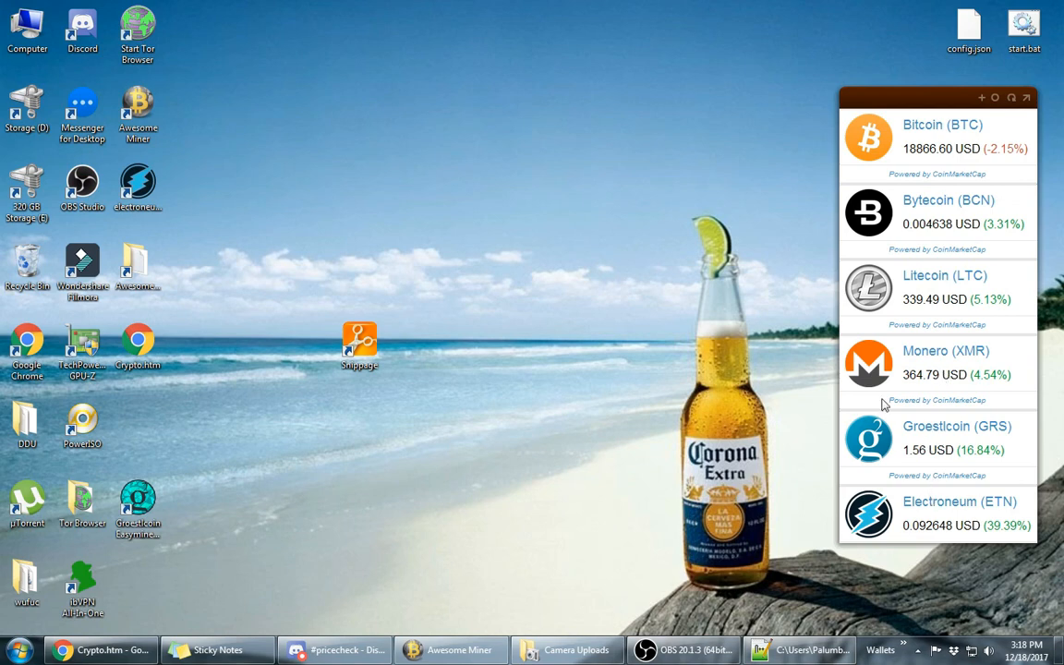
{"action": "mouse_move", "coordinate": [524, 325]}
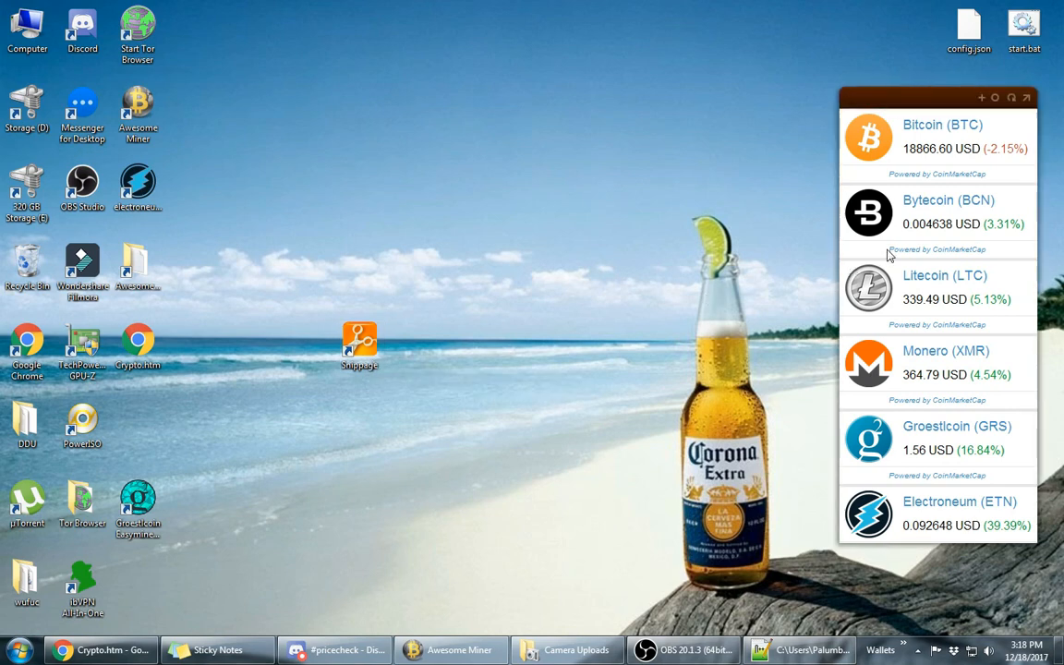
{"action": "mouse_move", "coordinate": [905, 336]}
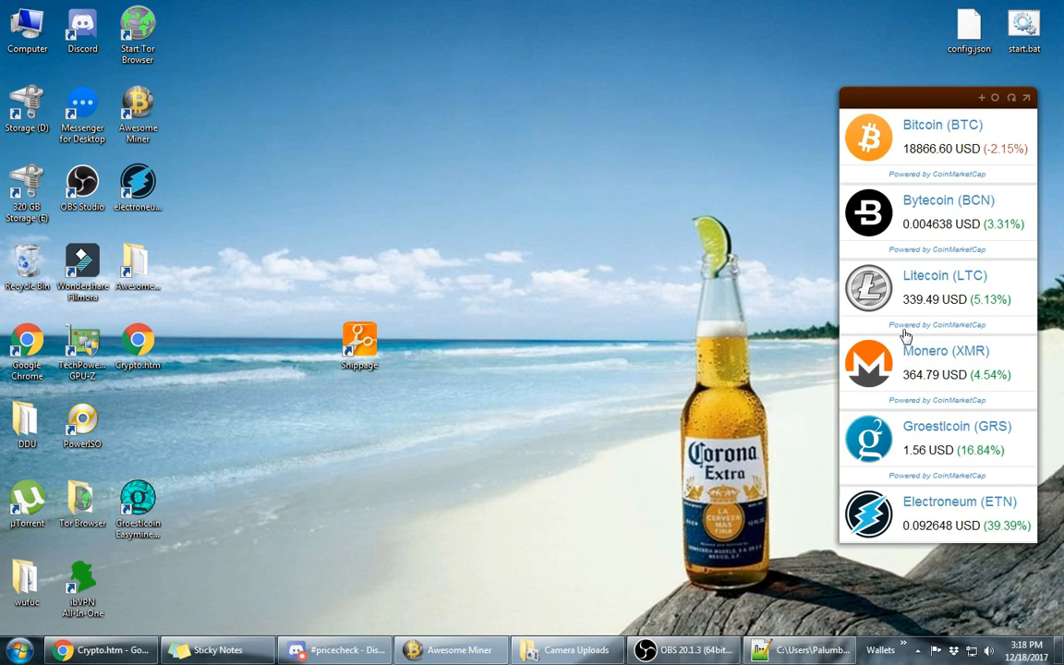
{"action": "mouse_move", "coordinate": [896, 237]}
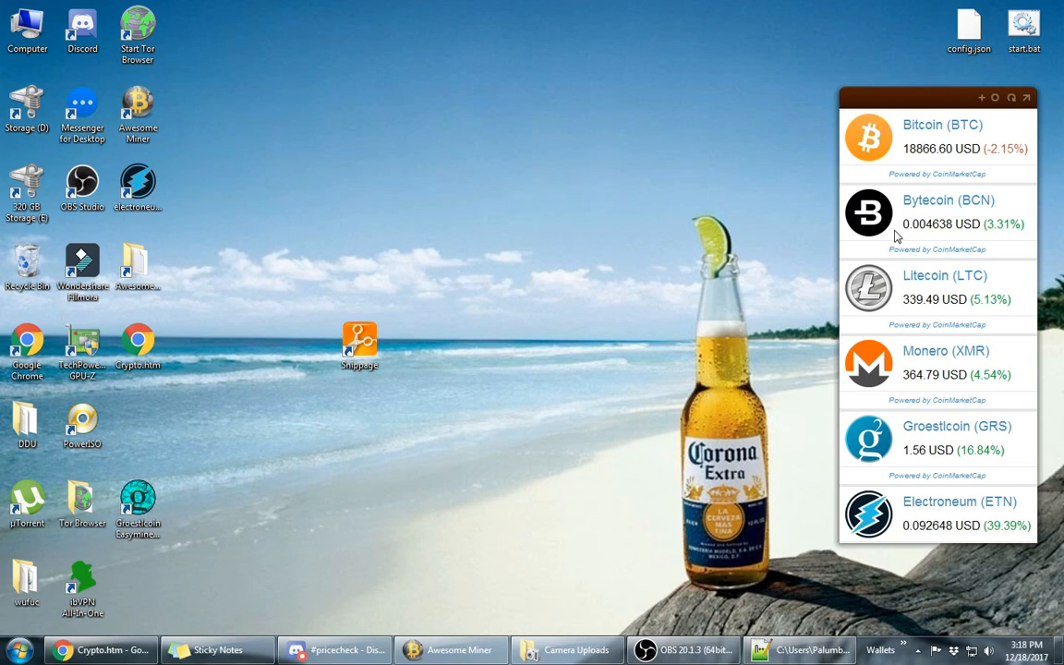
{"action": "mouse_move", "coordinate": [924, 358]}
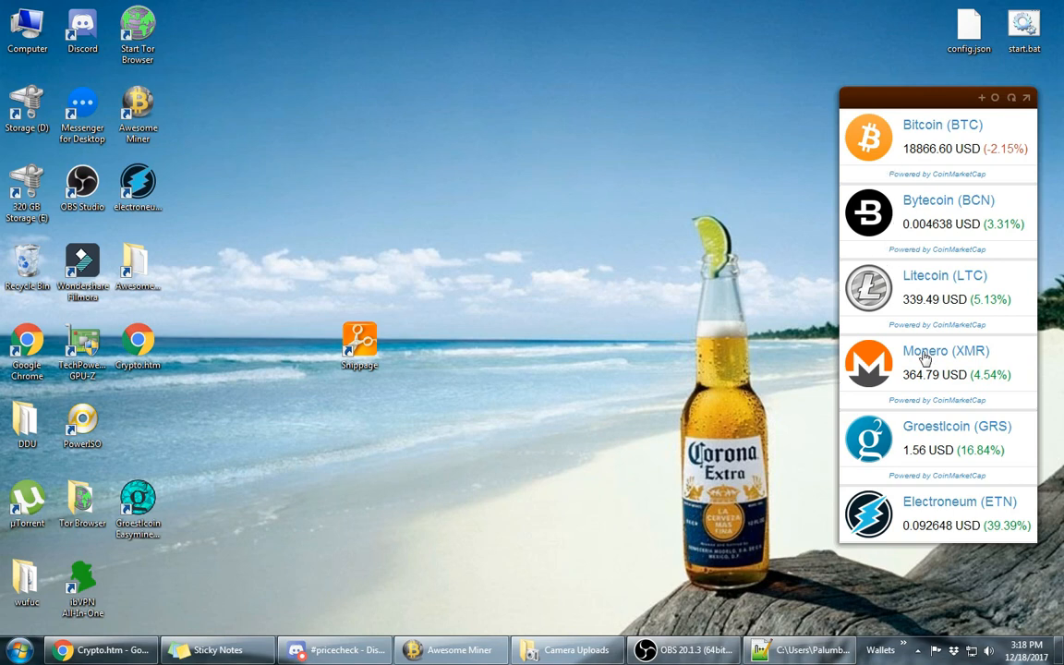
{"action": "mouse_move", "coordinate": [894, 179]}
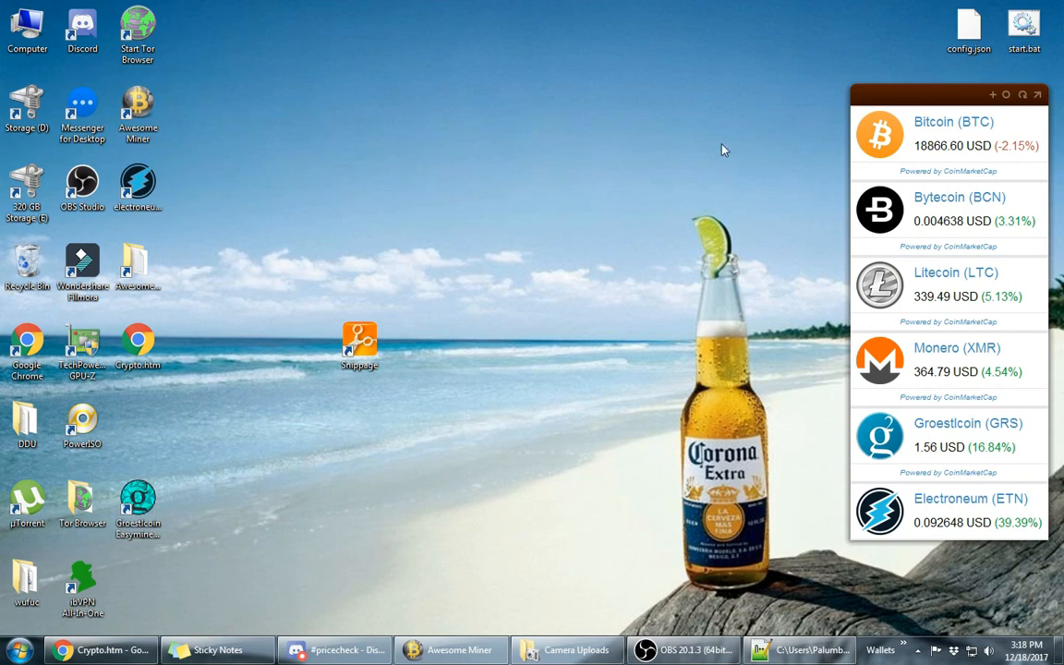
{"action": "mouse_move", "coordinate": [831, 203]}
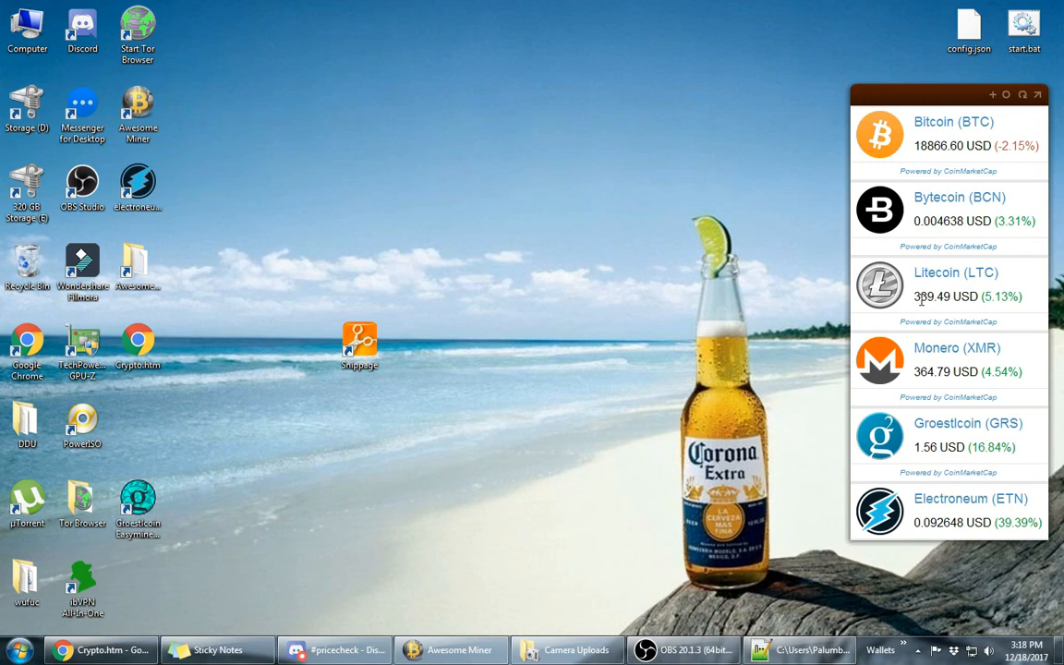
{"action": "mouse_move", "coordinate": [687, 170]}
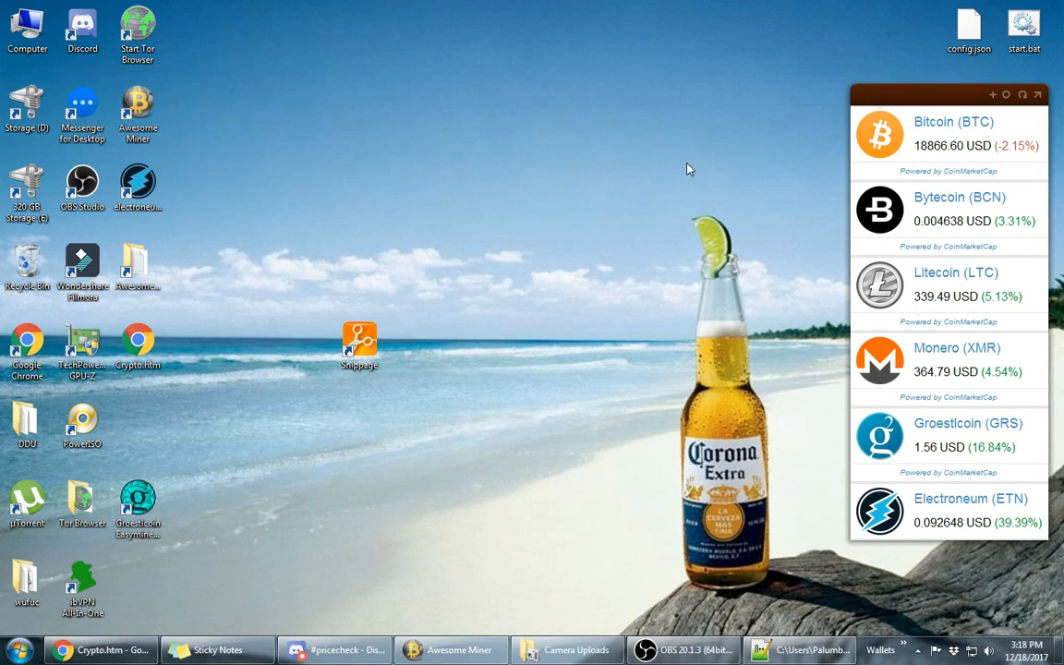
{"action": "mouse_move", "coordinate": [672, 203]}
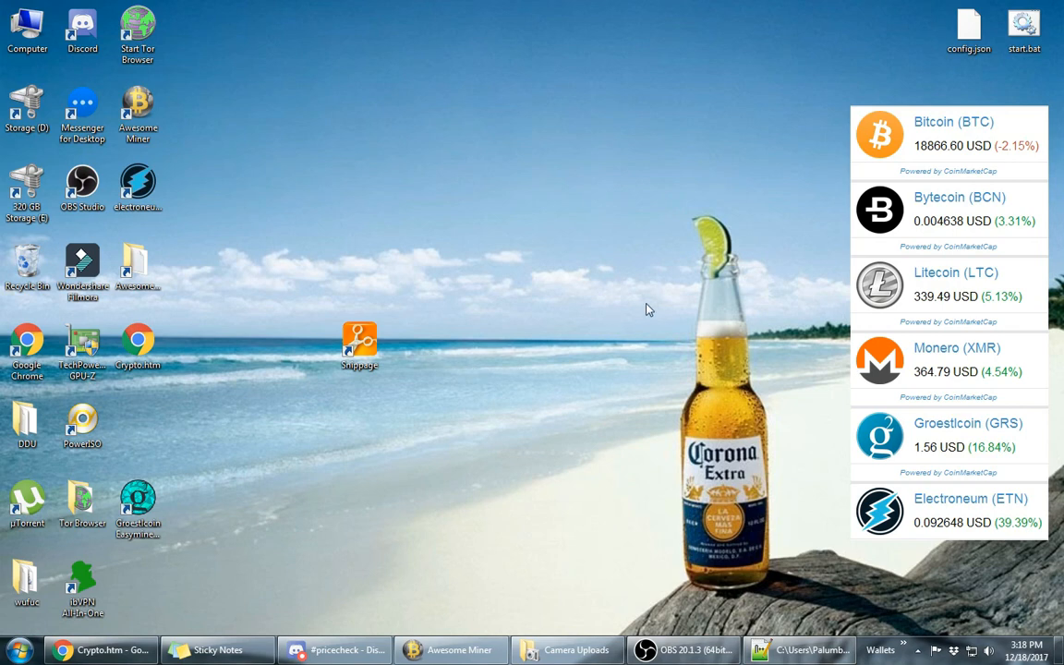
{"action": "mouse_move", "coordinate": [414, 366]}
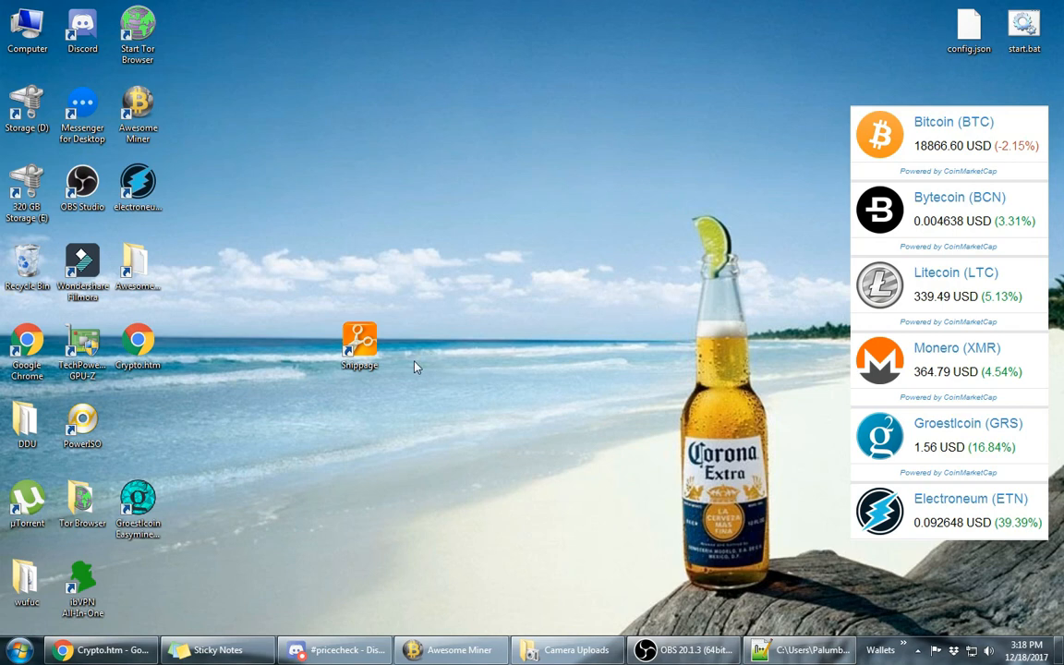
{"action": "mouse_move", "coordinate": [710, 329]}
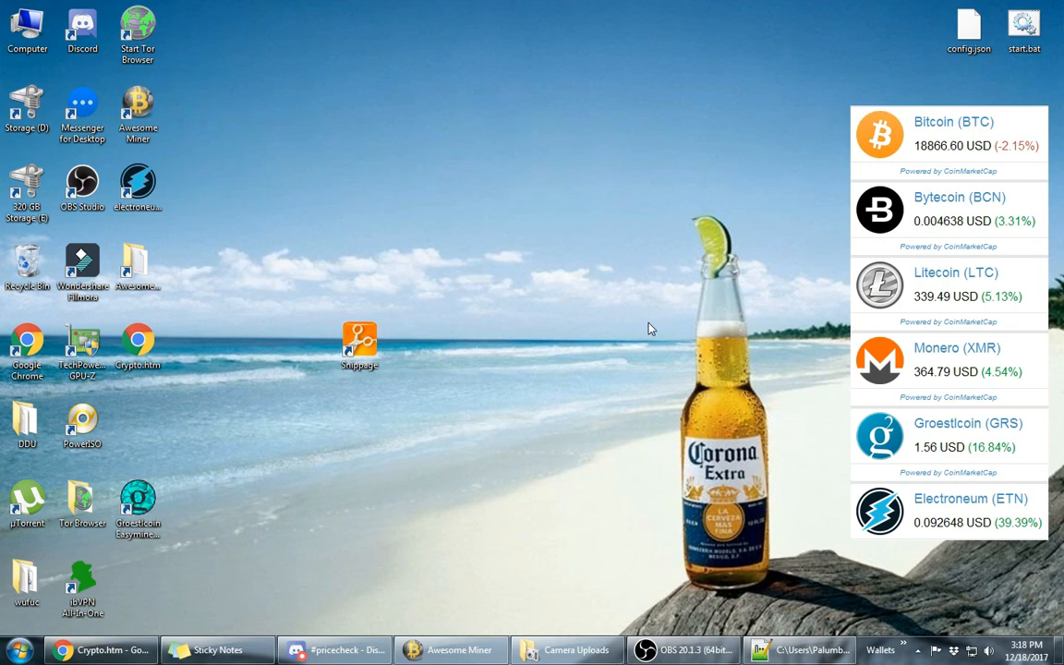
{"action": "mouse_move", "coordinate": [856, 133]}
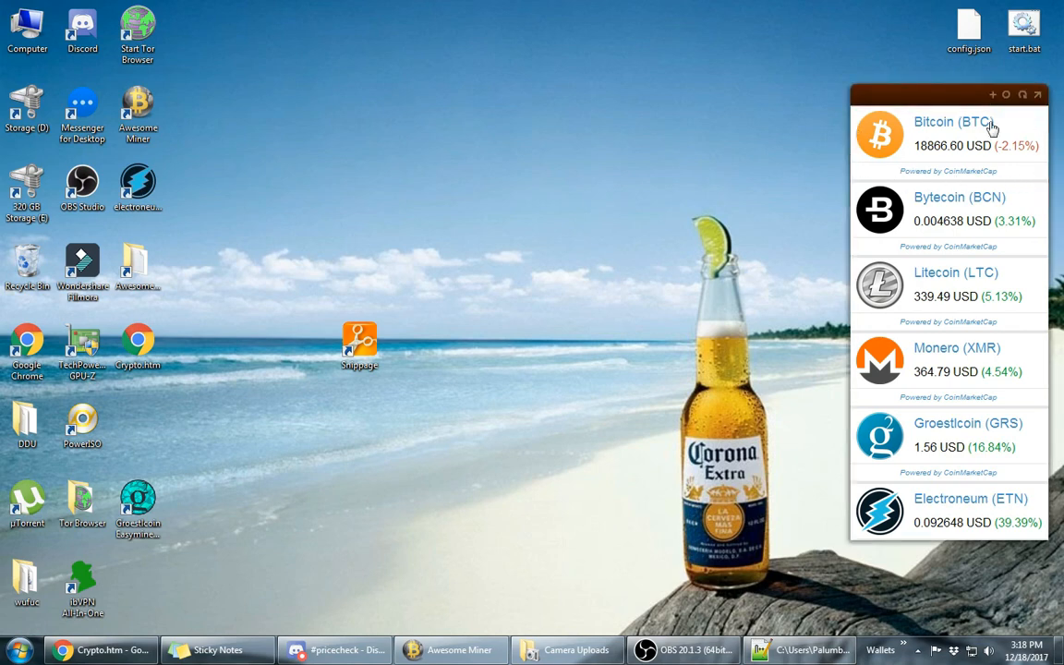
{"action": "mouse_move", "coordinate": [901, 266]}
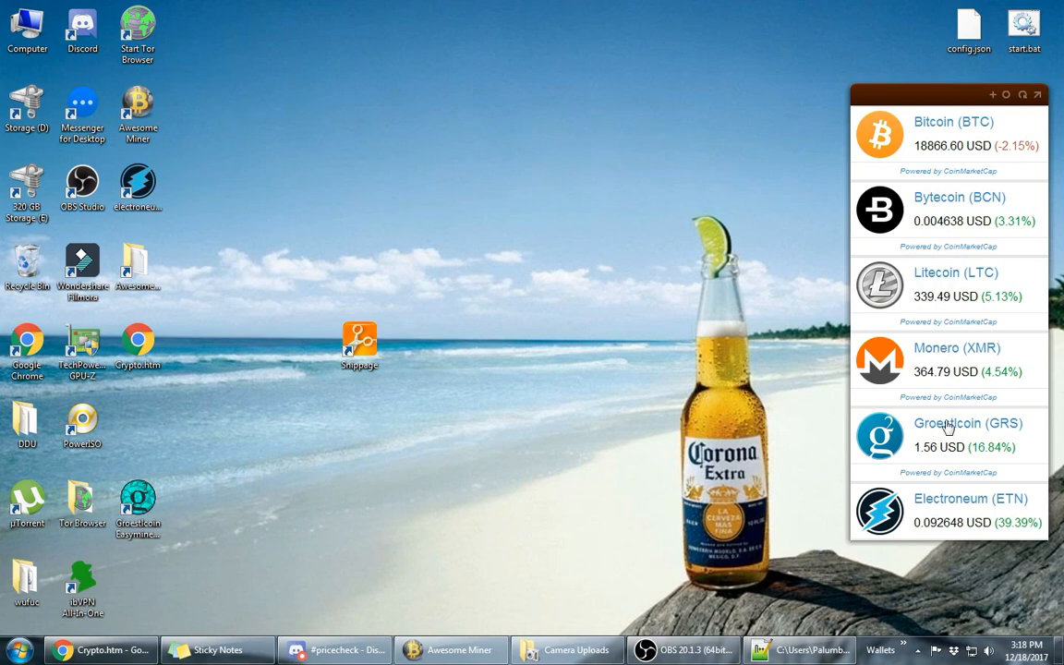
{"action": "mouse_move", "coordinate": [750, 366]}
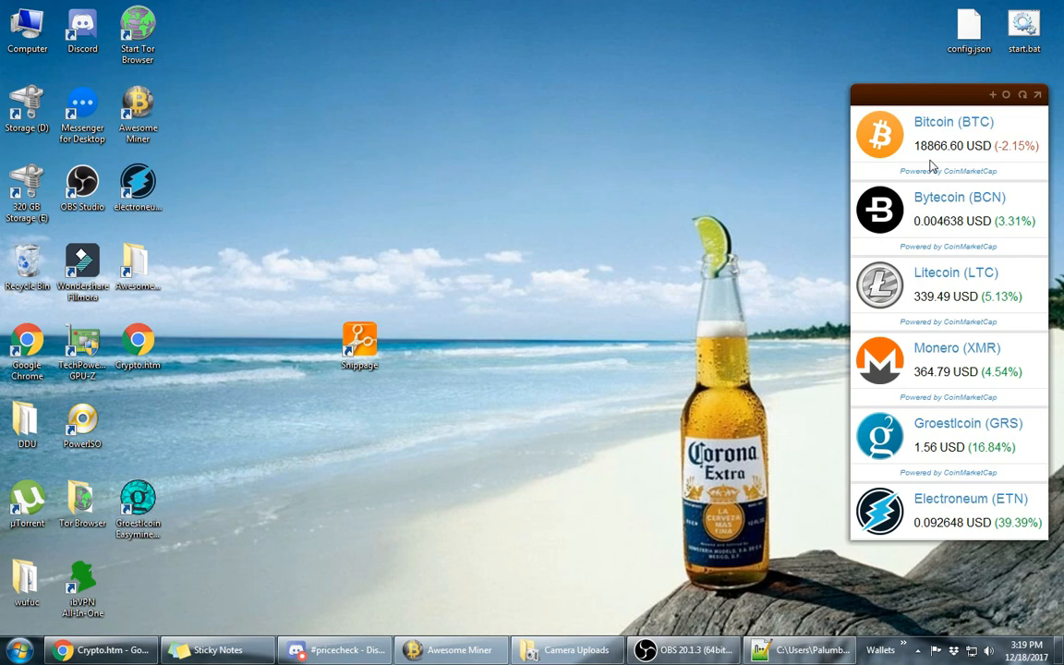
{"action": "mouse_move", "coordinate": [872, 220]}
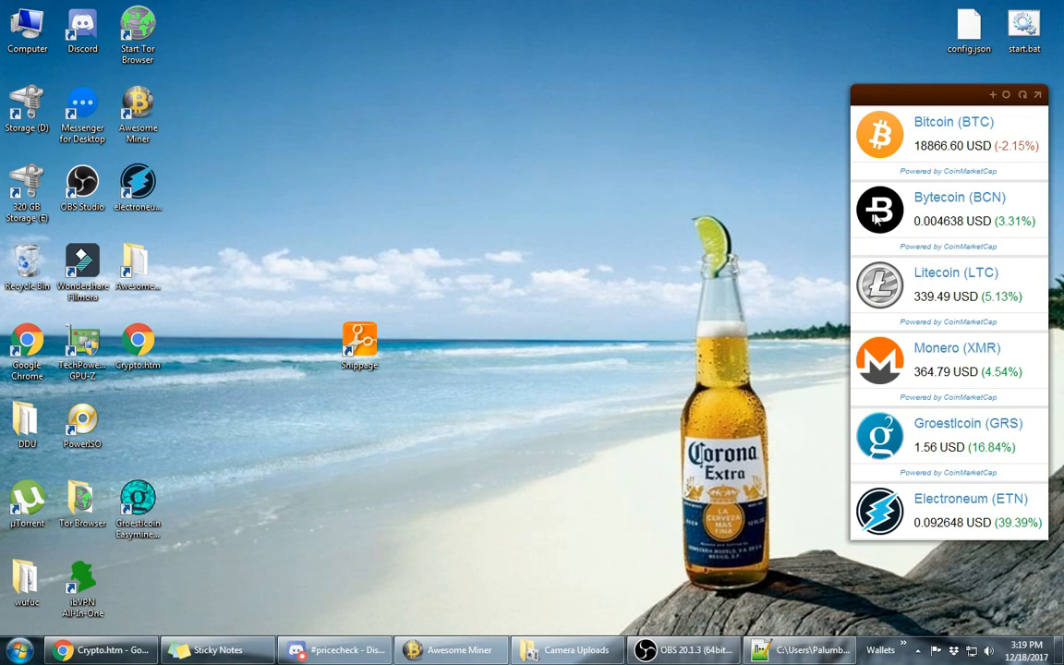
{"action": "mouse_move", "coordinate": [935, 281]}
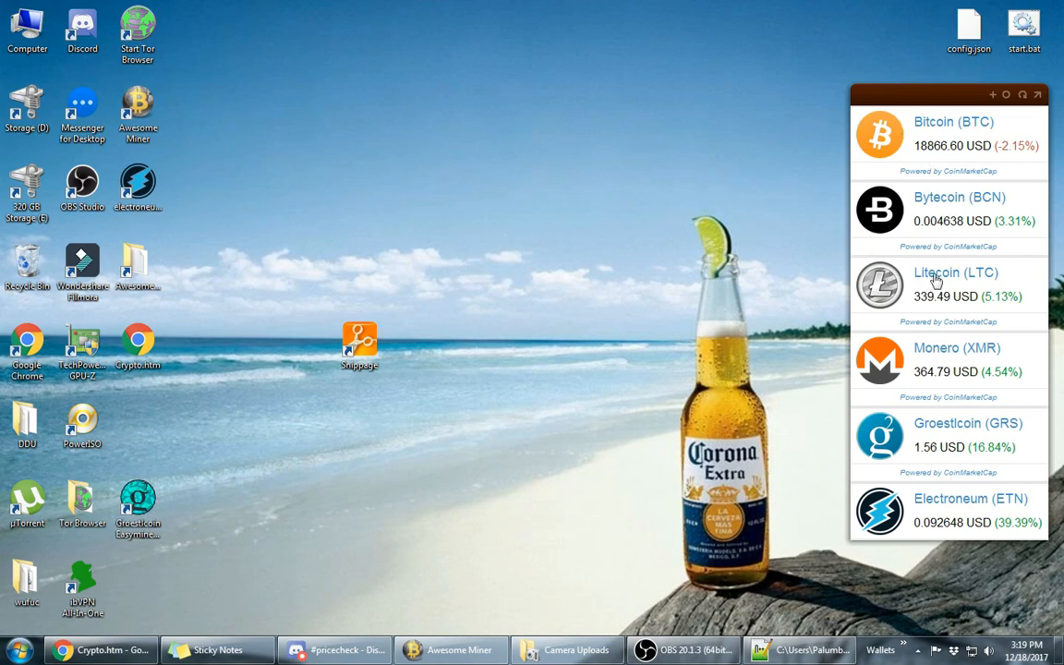
{"action": "mouse_move", "coordinate": [901, 373]}
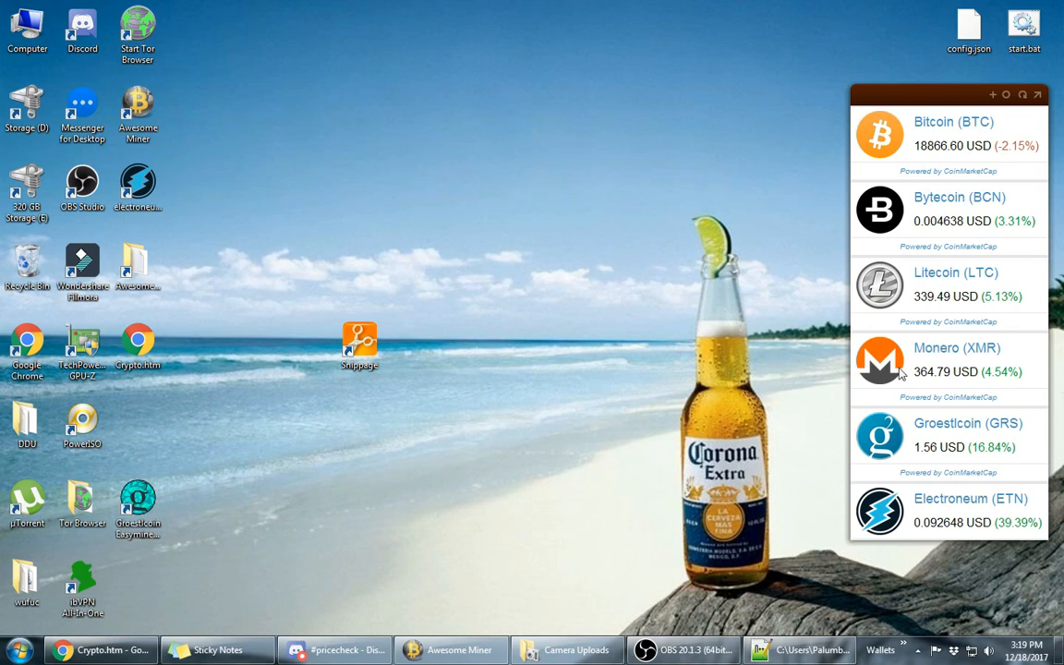
{"action": "mouse_move", "coordinate": [913, 104]}
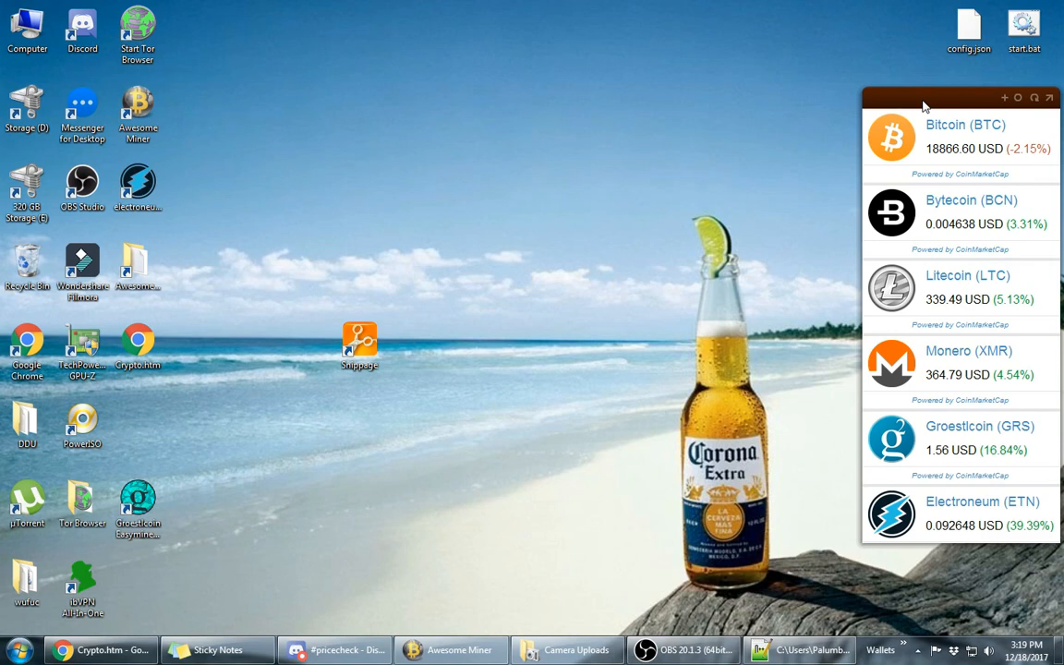
{"action": "mouse_move", "coordinate": [454, 355]}
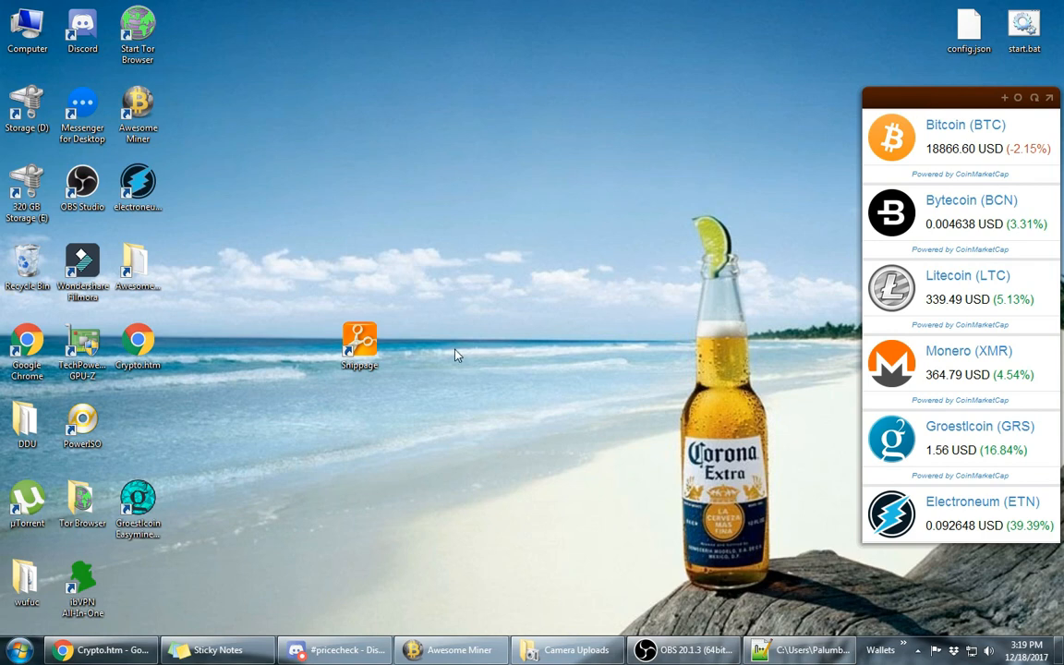
{"action": "mouse_move", "coordinate": [532, 321]}
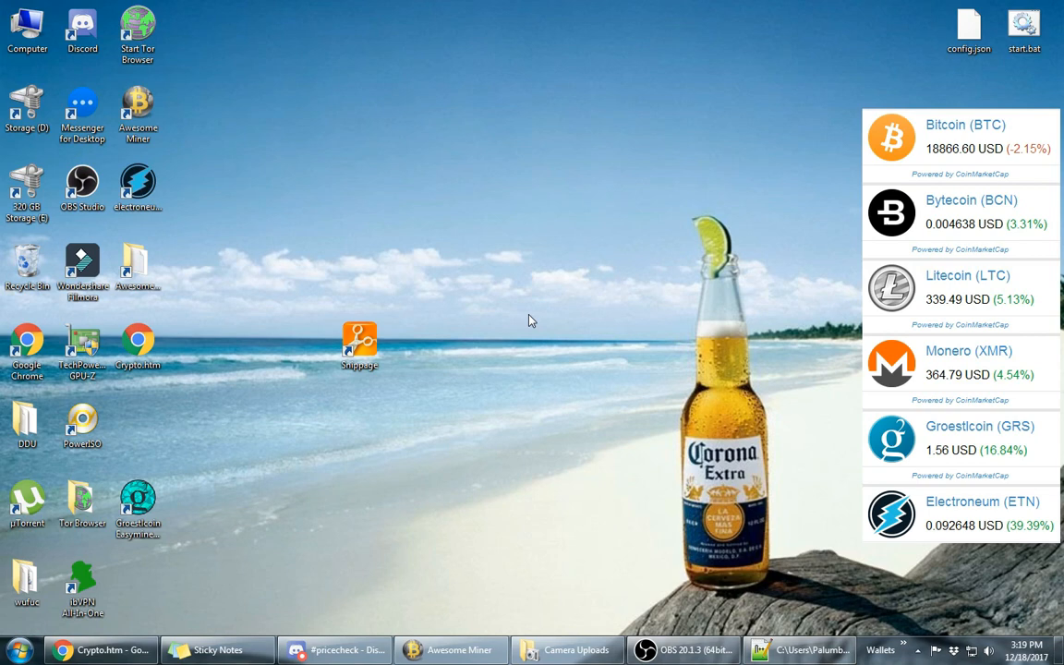
{"action": "mouse_move", "coordinate": [543, 307]}
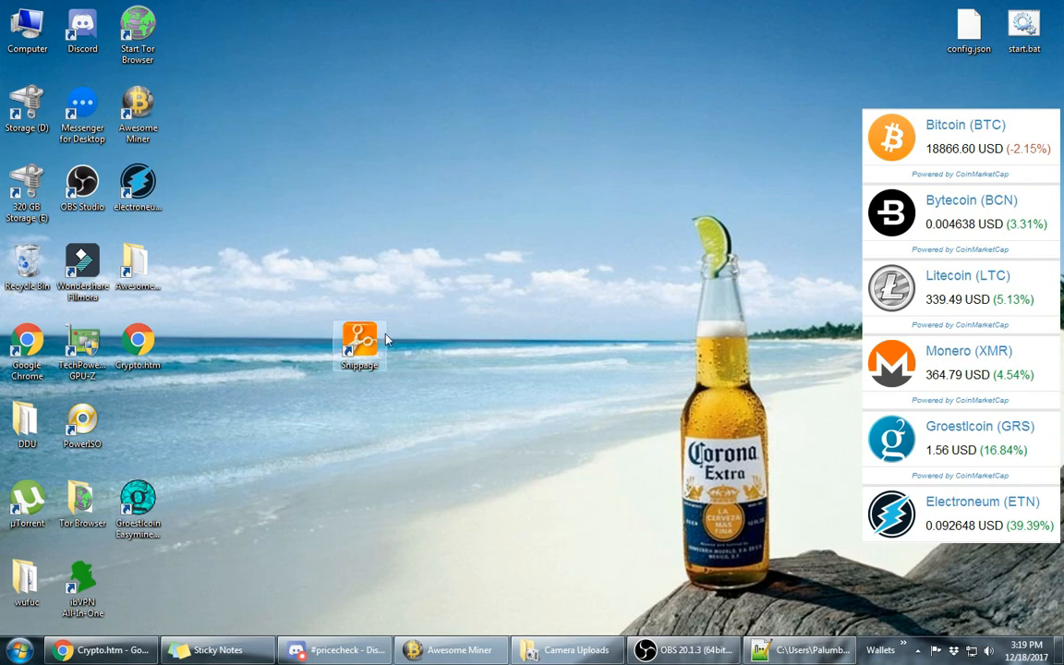
{"action": "mouse_move", "coordinate": [375, 347]}
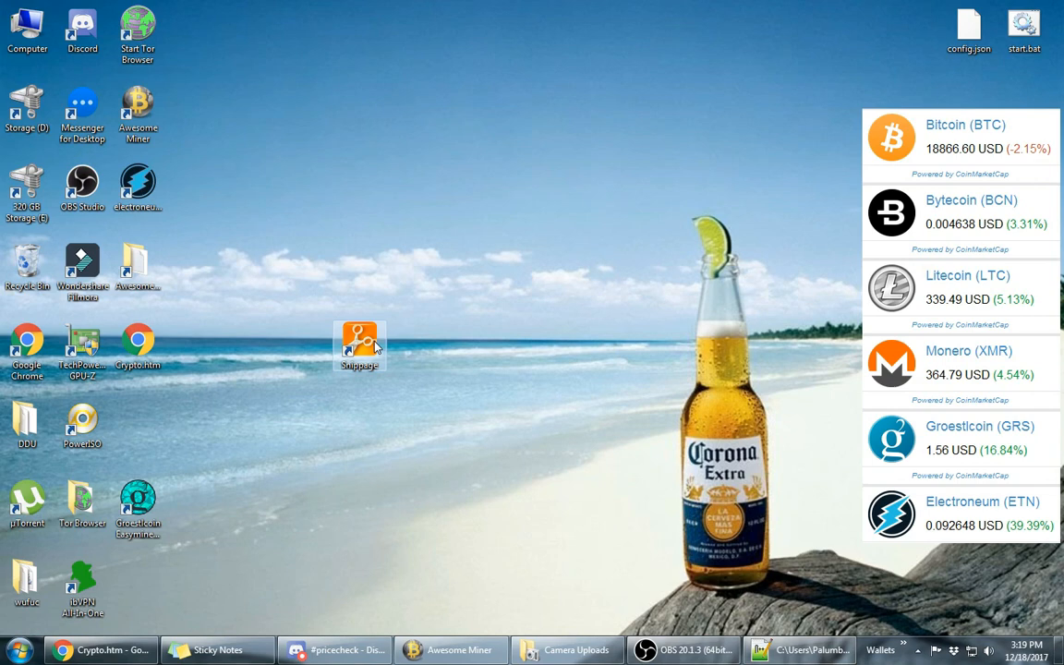
{"action": "mouse_move", "coordinate": [373, 349]}
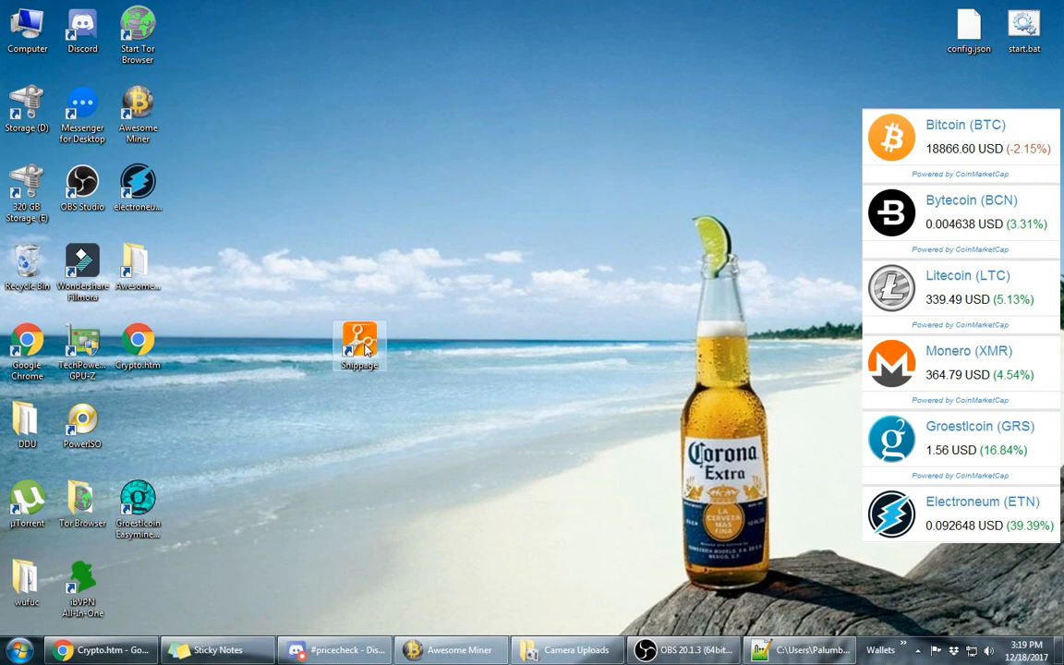
{"action": "mouse_move", "coordinate": [520, 382]}
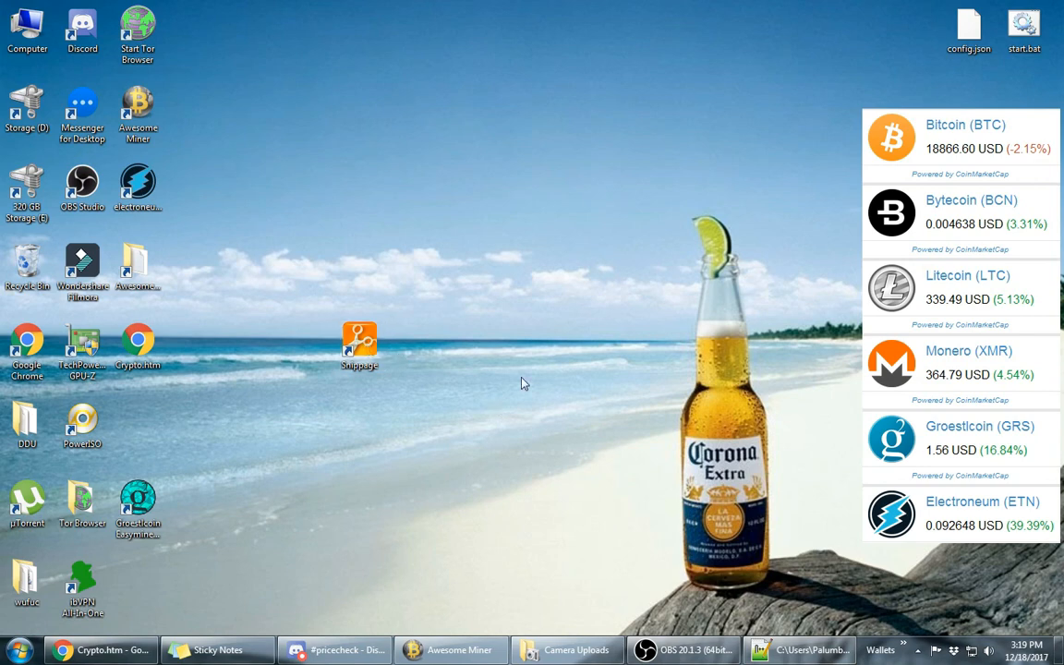
{"action": "mouse_move", "coordinate": [530, 376]}
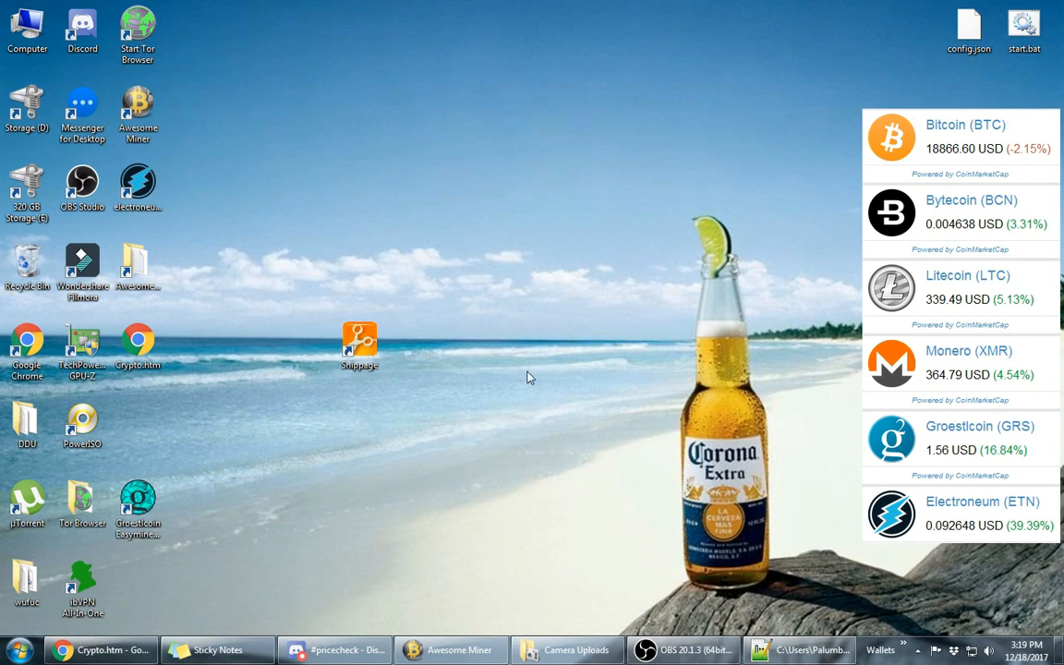
{"action": "mouse_move", "coordinate": [532, 370]}
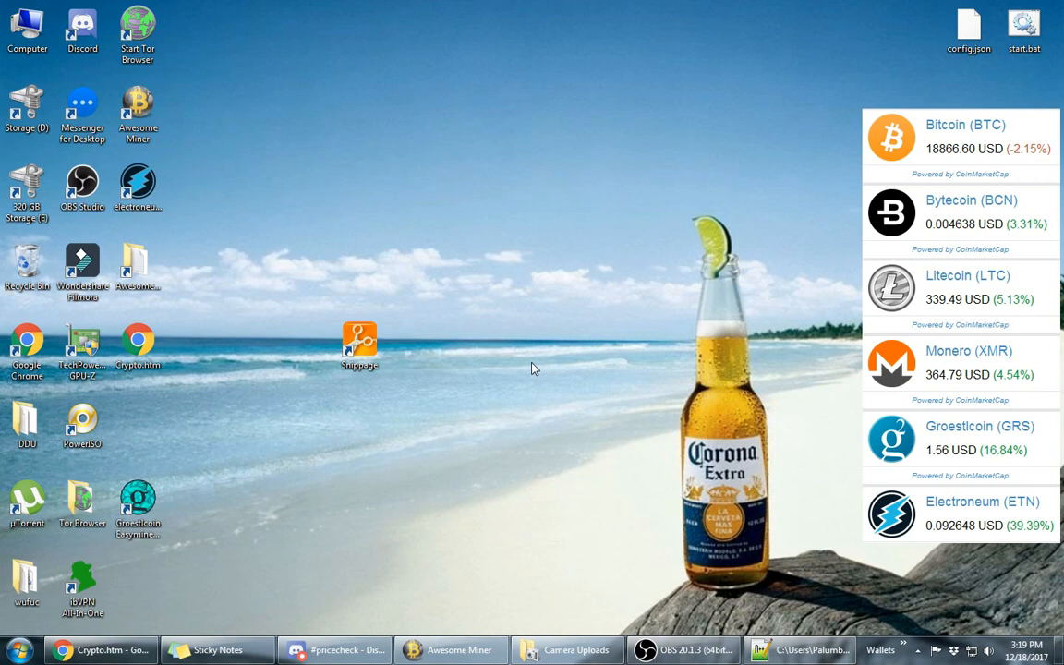
{"action": "mouse_move", "coordinate": [532, 358]}
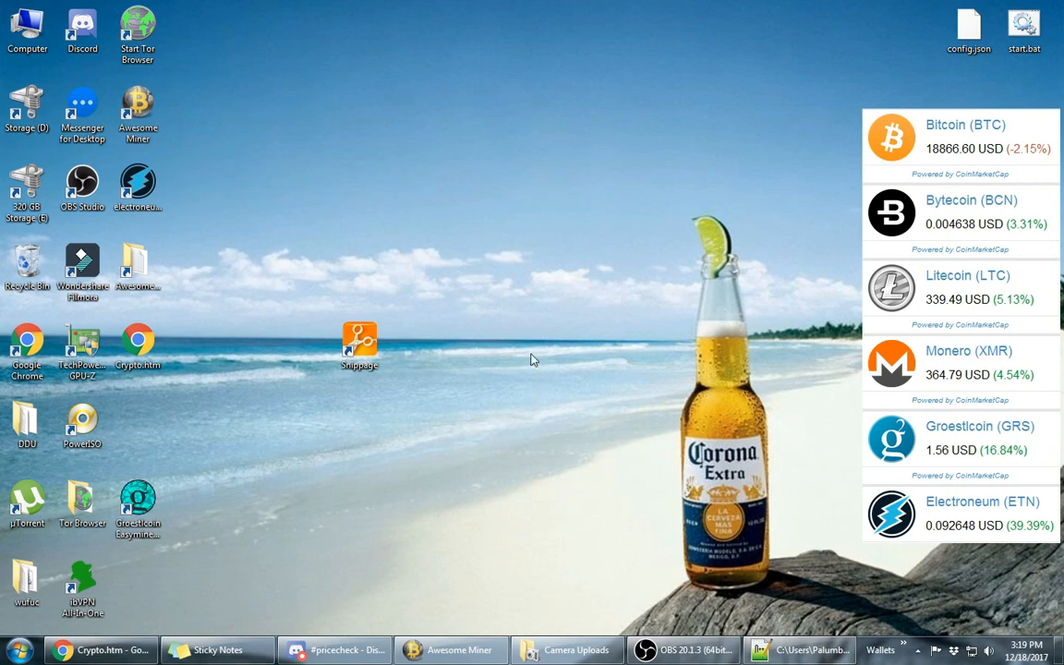